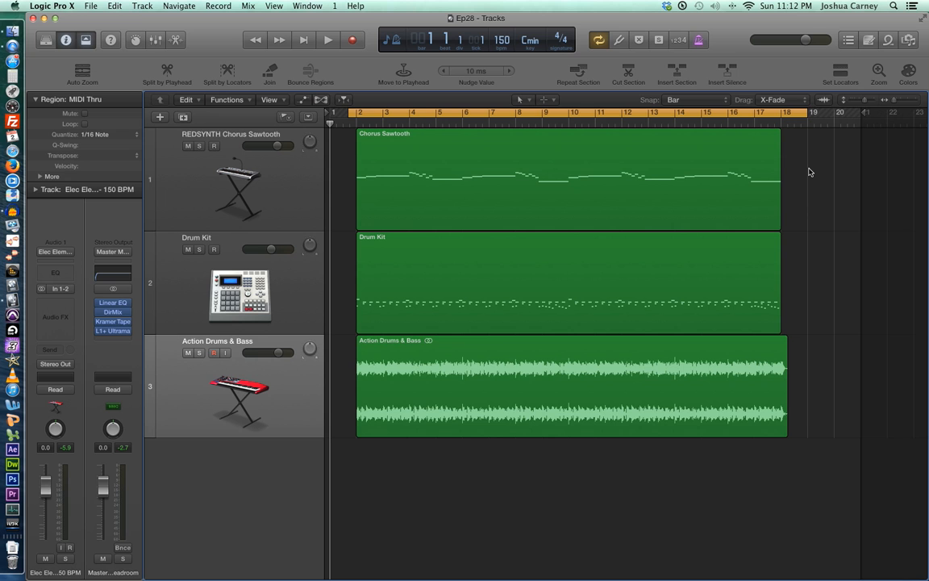
mouse_move(812, 192)
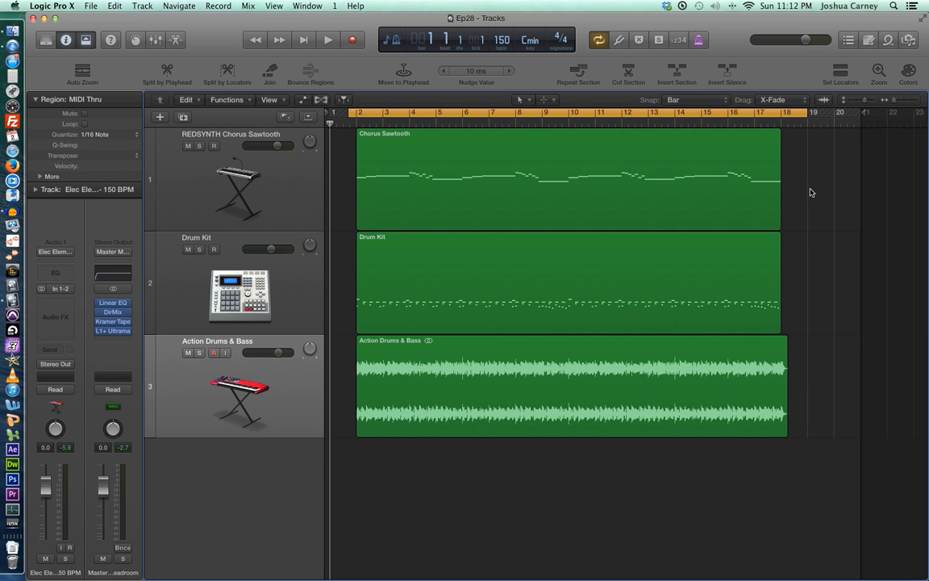
mouse_move(252, 354)
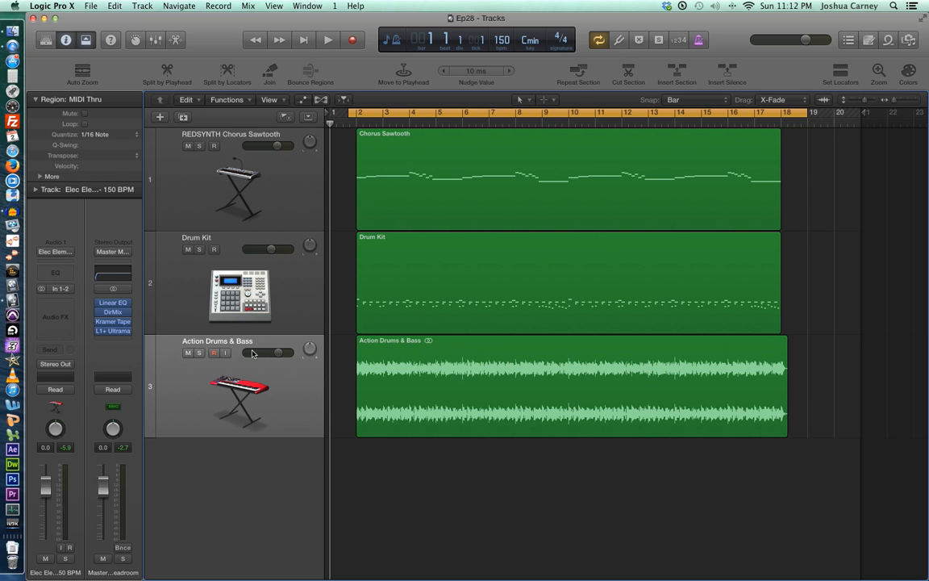
mouse_move(474, 426)
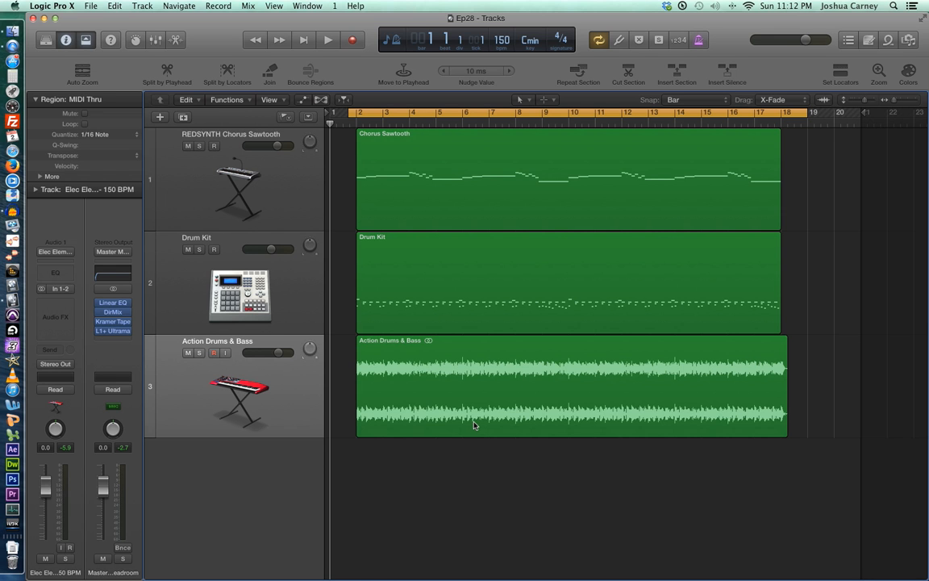
mouse_move(712, 303)
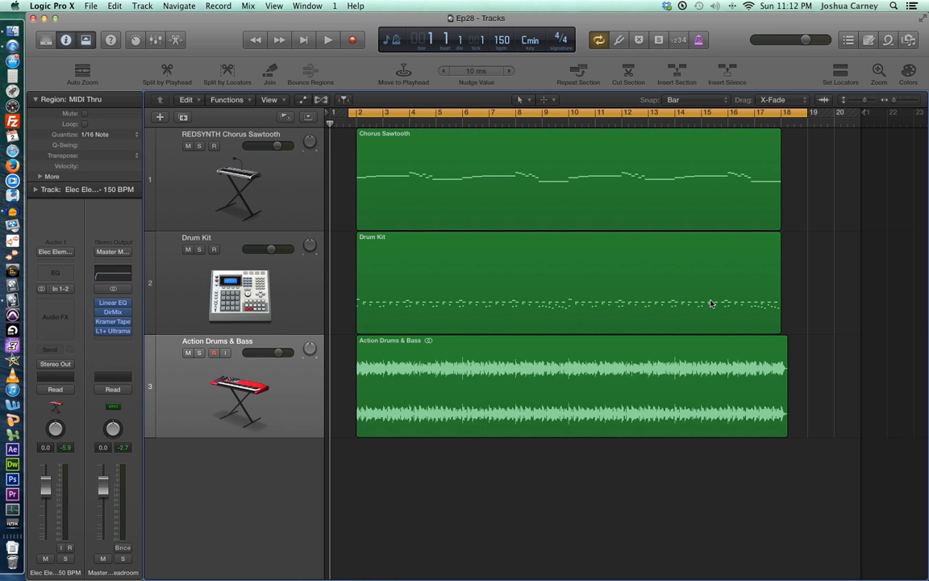
mouse_move(487, 184)
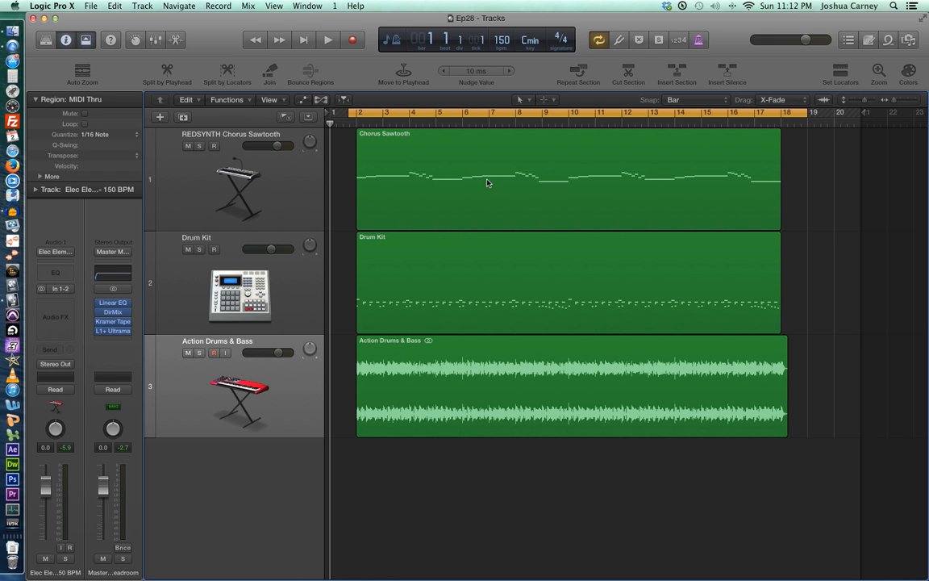
mouse_move(810, 207)
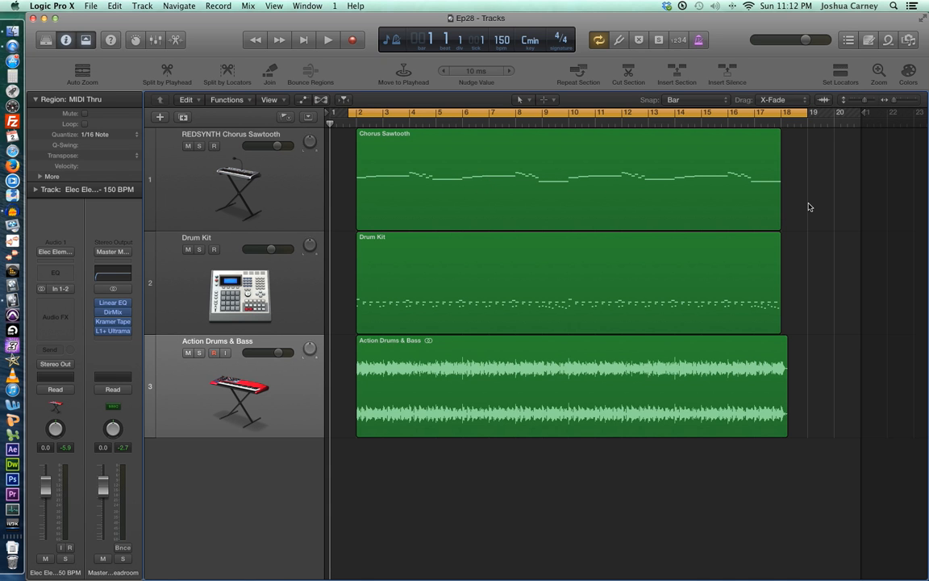
mouse_move(804, 204)
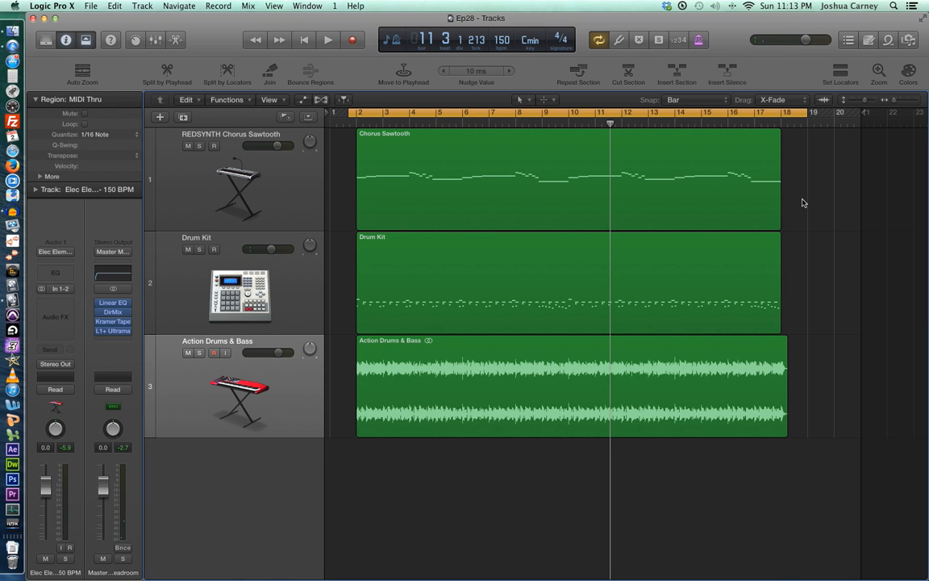
mouse_move(200, 150)
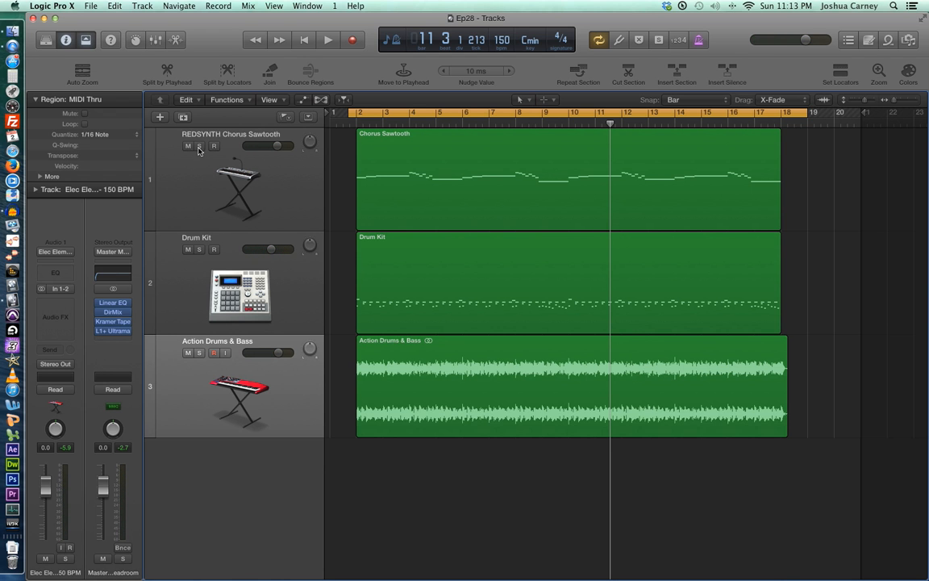
Duplicate the Chorus Sawtooth track with its settings
click(200, 146)
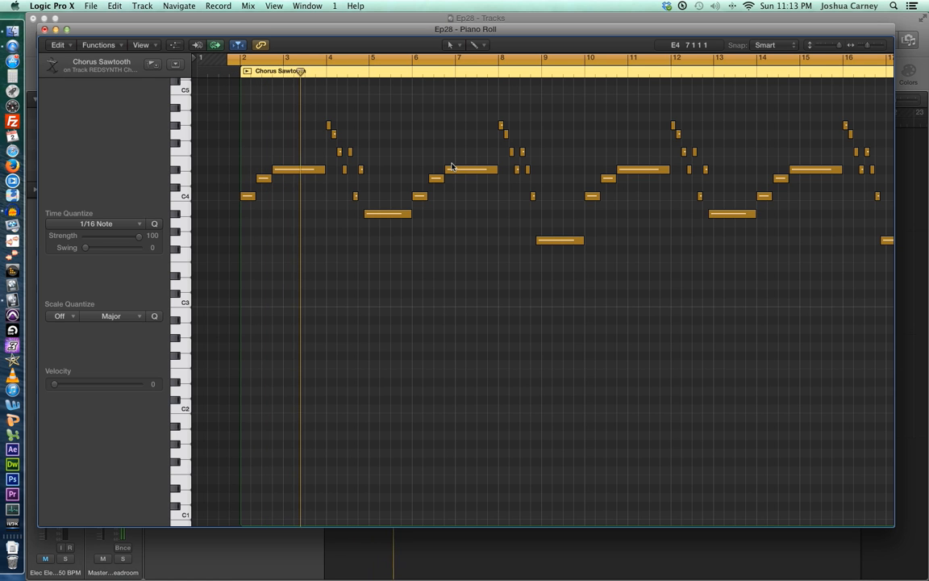
click(354, 71)
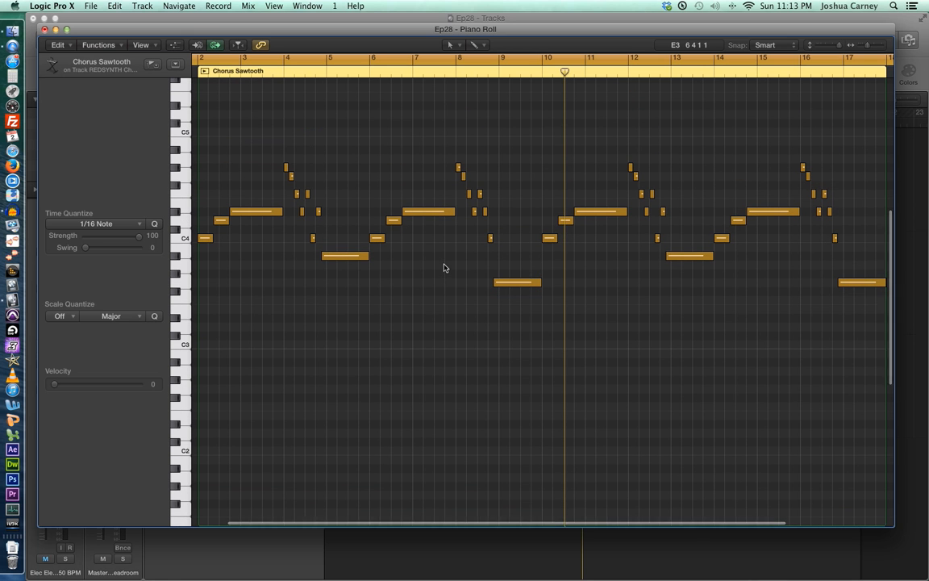
mouse_move(688, 137)
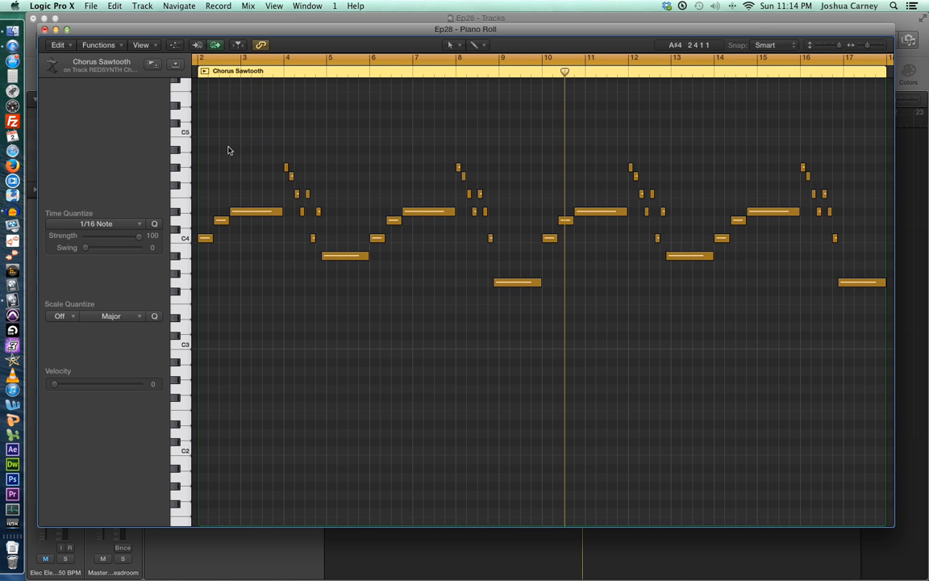
mouse_move(426, 271)
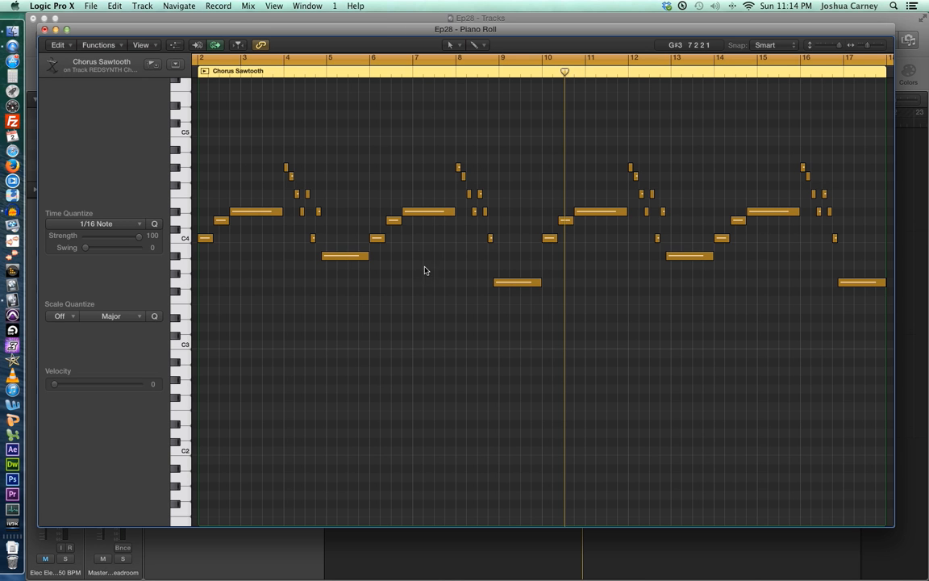
mouse_move(439, 138)
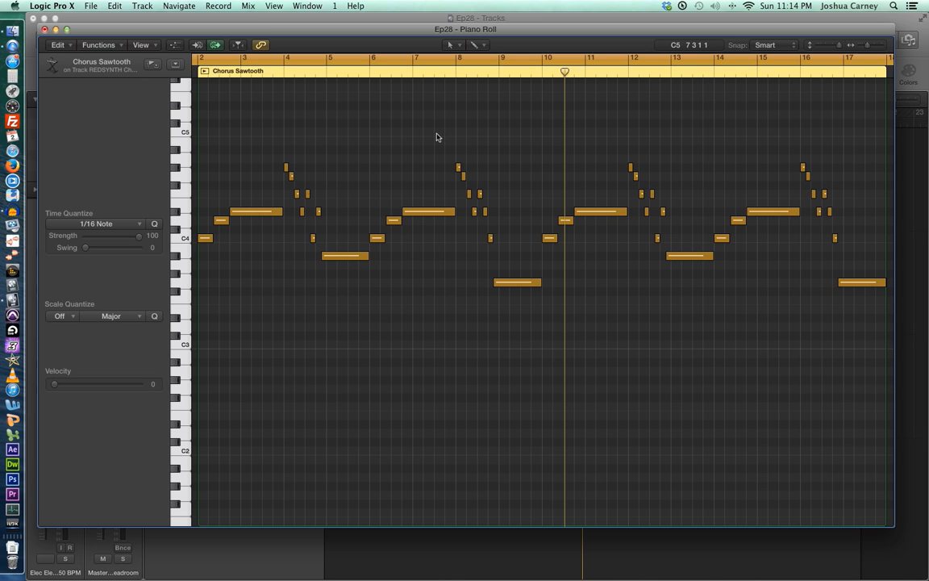
mouse_move(303, 109)
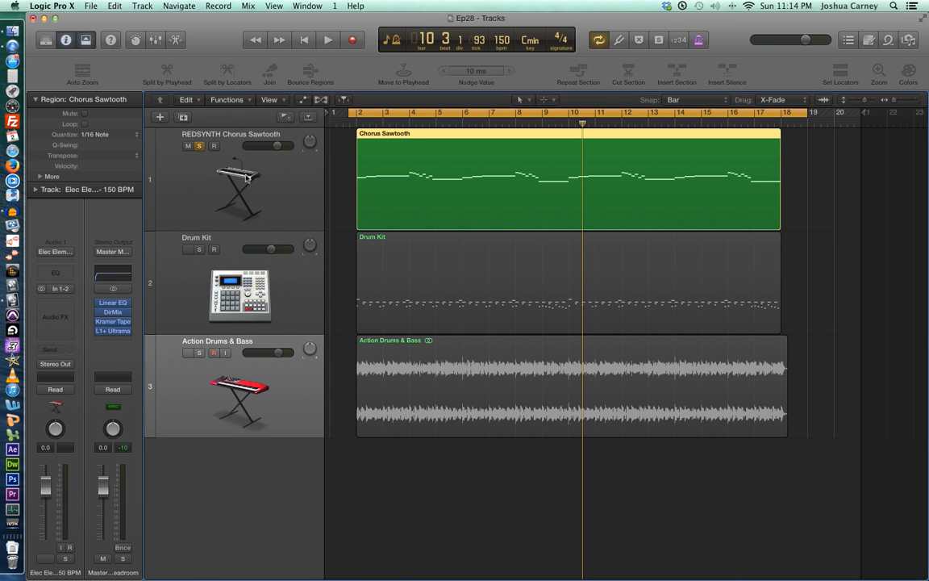
mouse_move(239, 186)
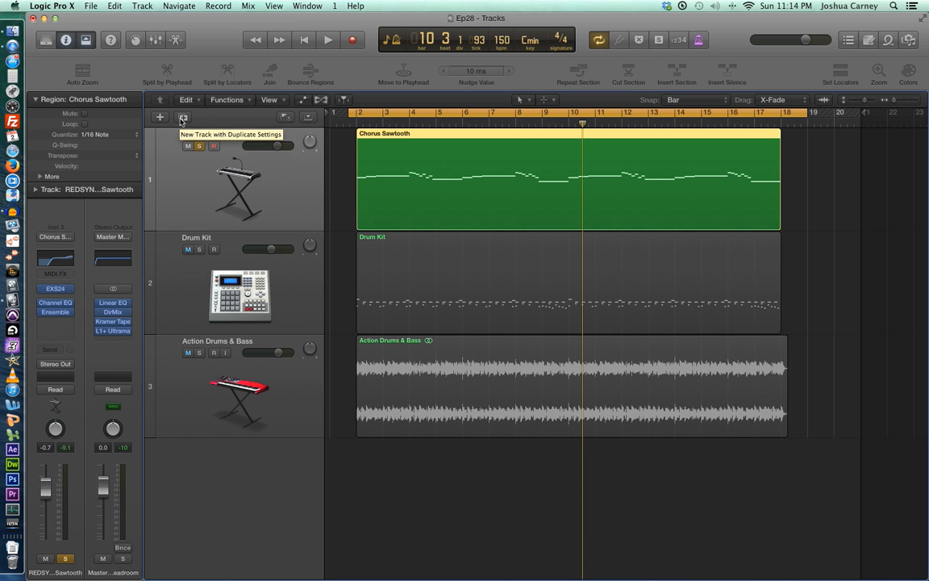
click(184, 118)
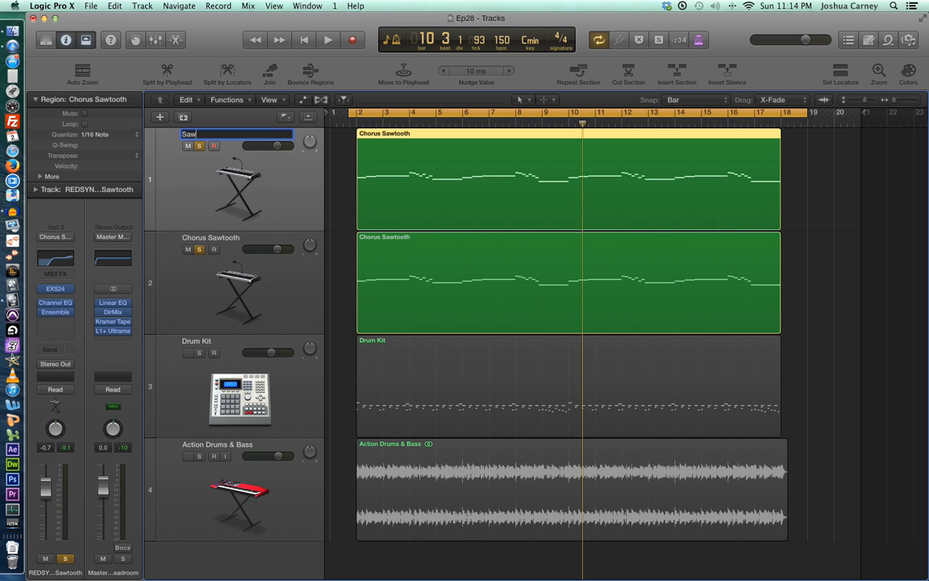
Name the two tracks Sawtooth Ld Cmin and Sawtooth Ld Harmony
text(Sawtooth Ld Cmin)
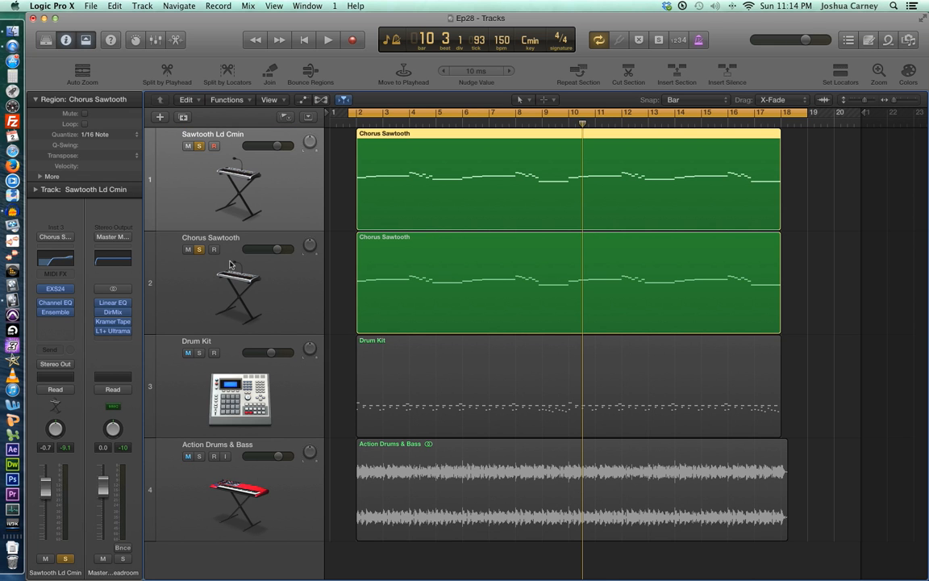
double_click(210, 237)
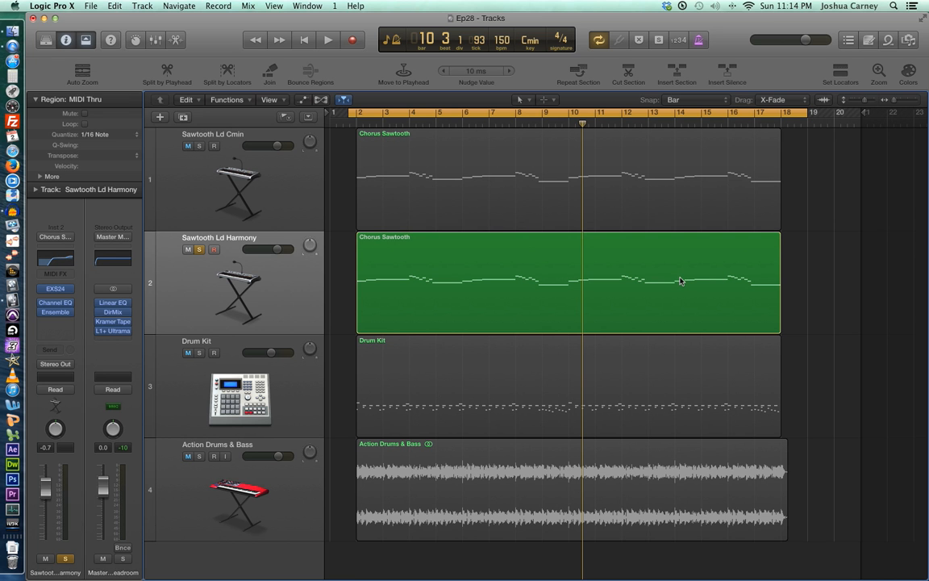
double_click(568, 282)
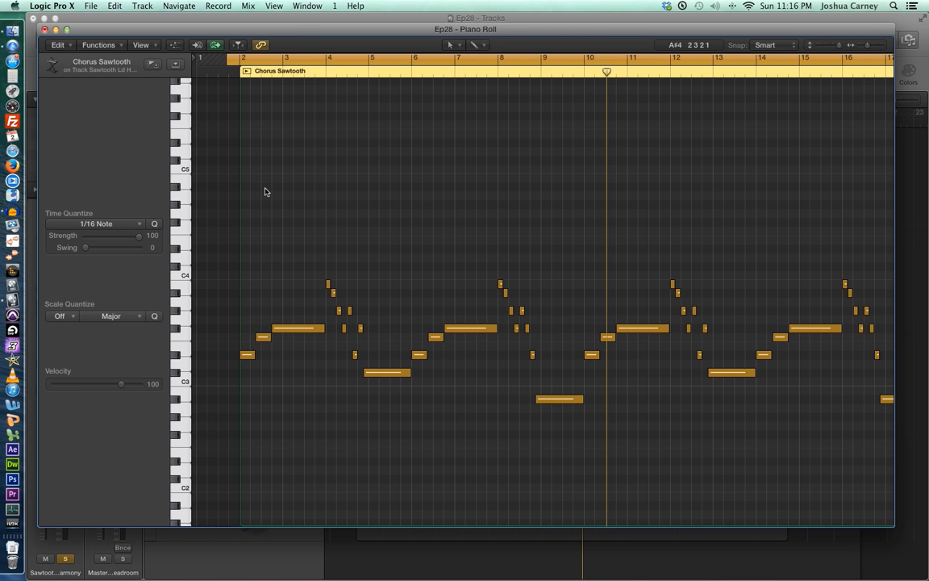
mouse_move(292, 109)
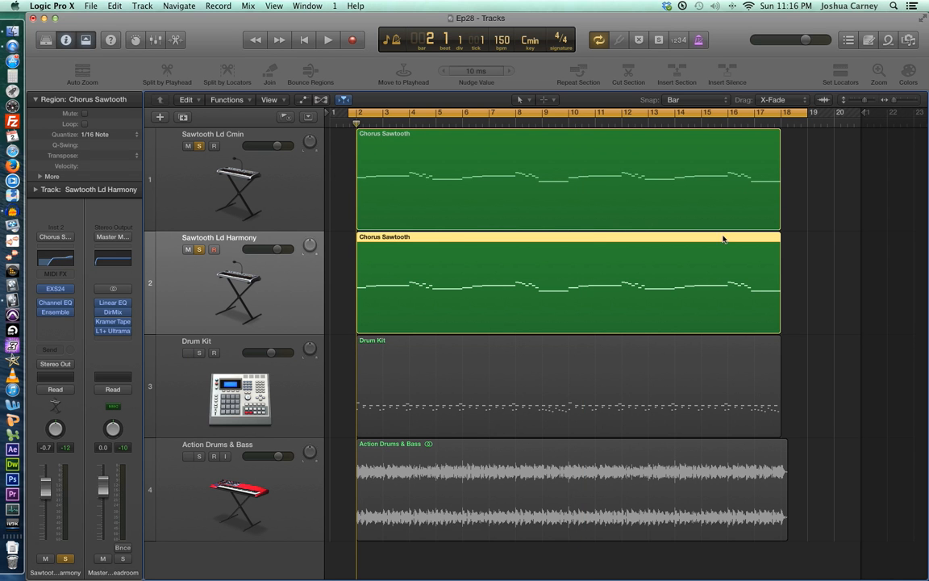
mouse_move(797, 202)
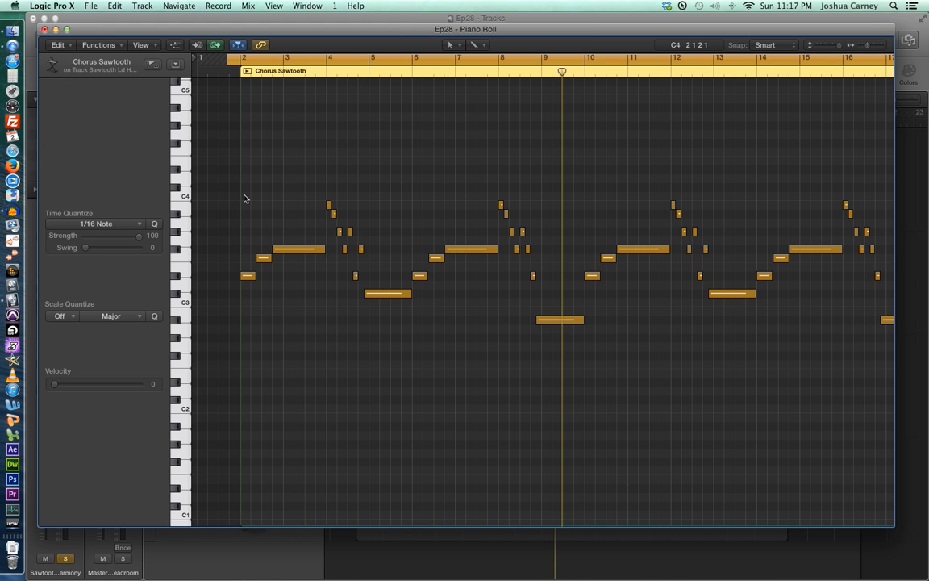
mouse_move(277, 192)
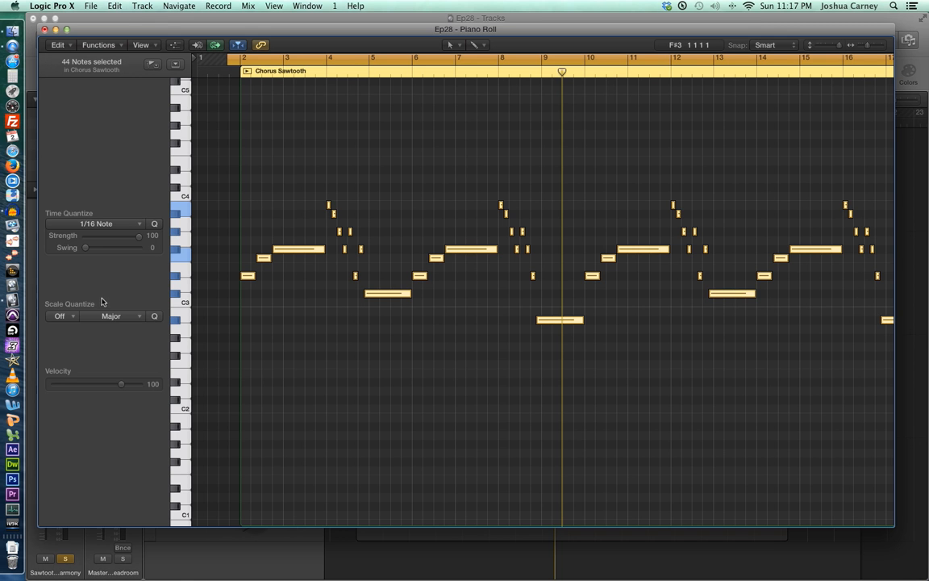
mouse_move(68, 326)
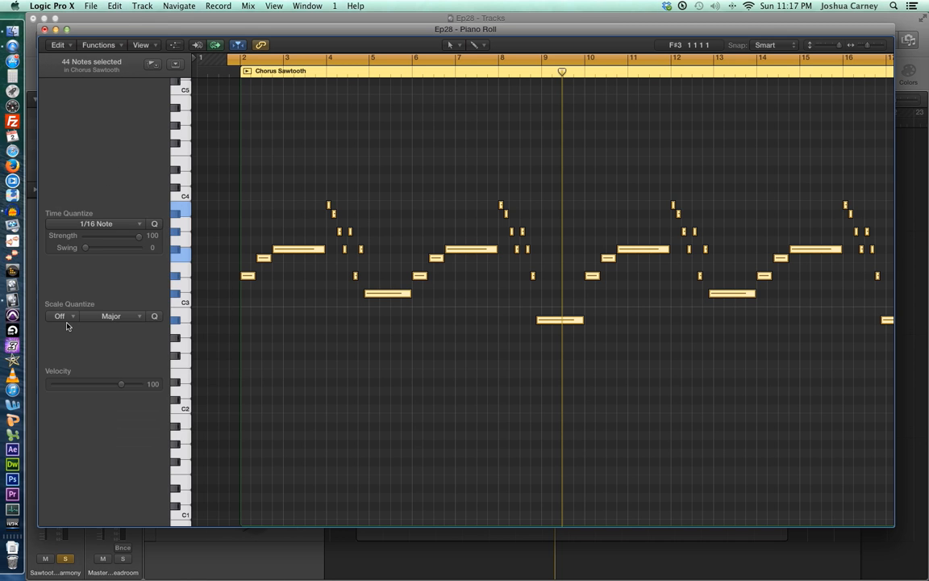
Set the Scale Quantize key to C for the Chorus Sawtooth notes
click(111, 315)
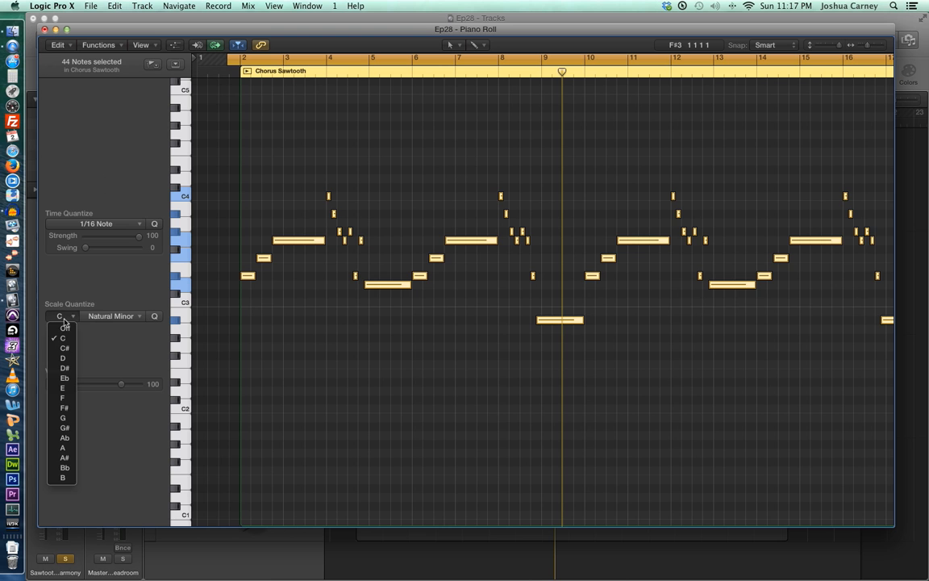
click(63, 337)
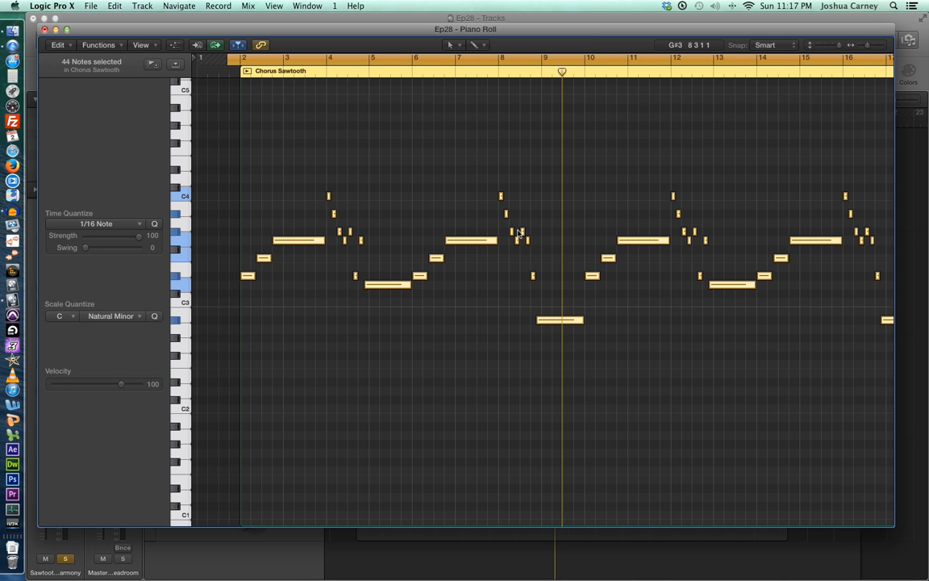
mouse_move(295, 100)
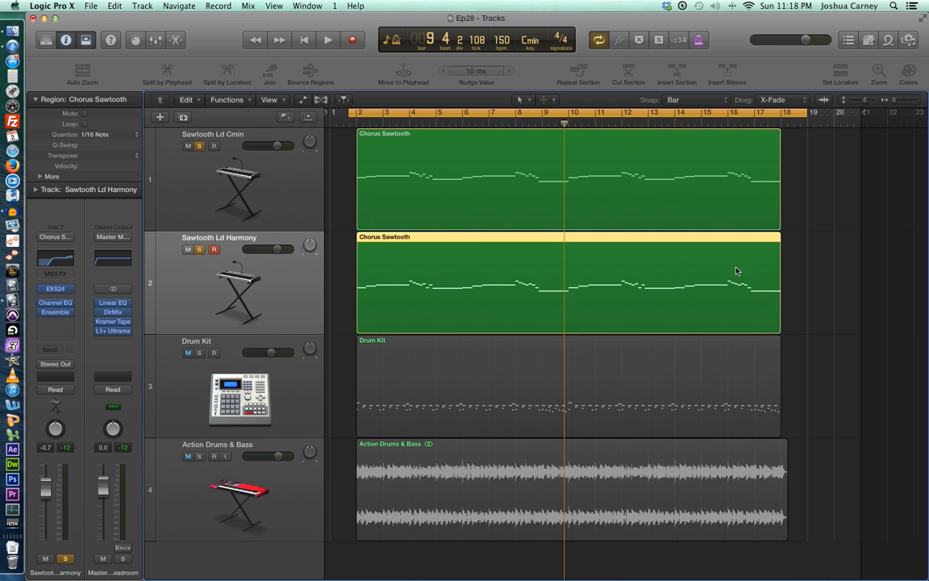
Add the second Chorus Sawtooth region to the selection for joint editing
click(460, 132)
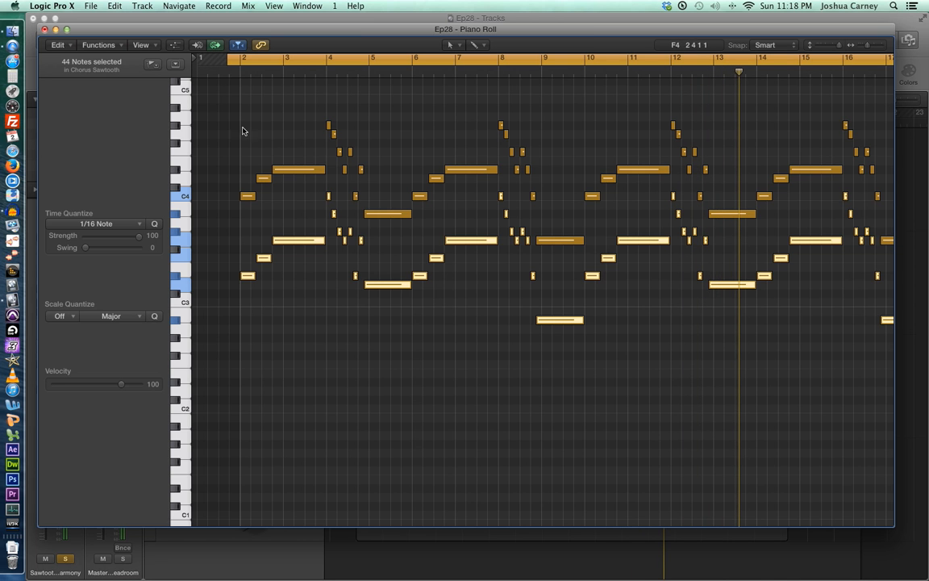
mouse_move(362, 171)
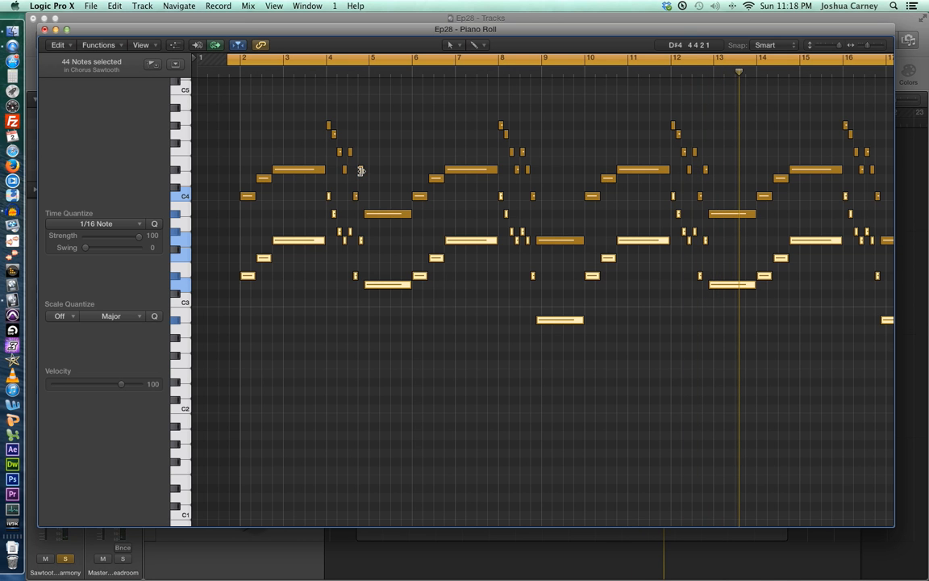
mouse_move(568, 274)
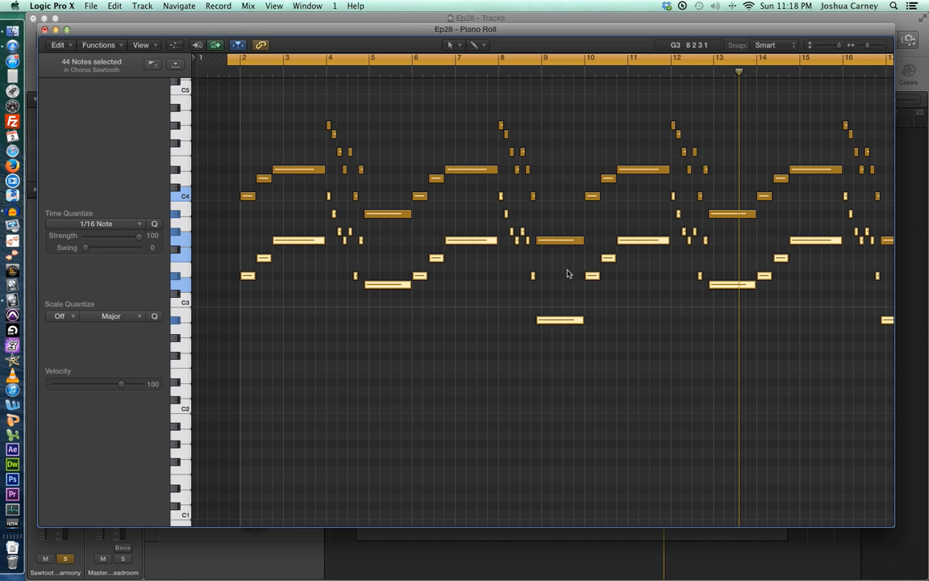
mouse_move(673, 370)
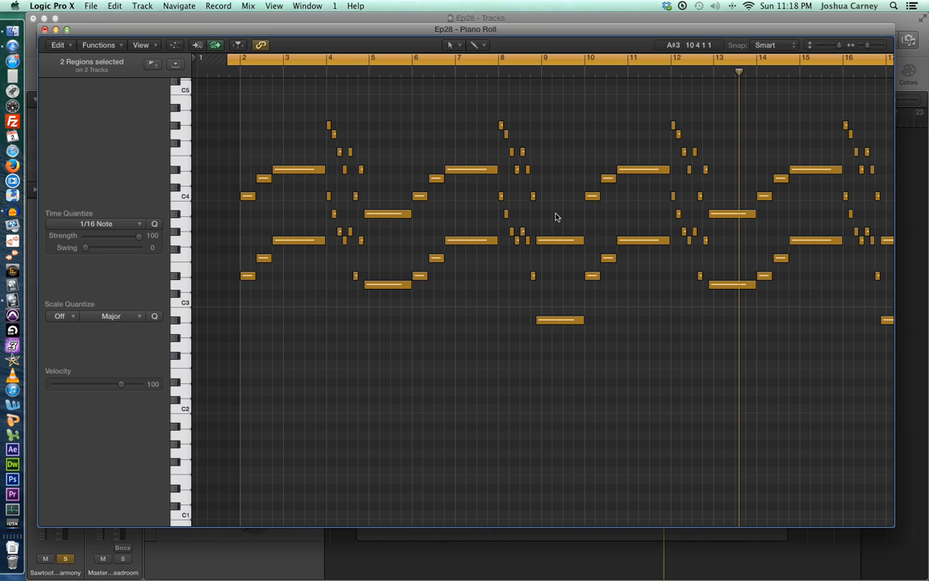
mouse_move(245, 186)
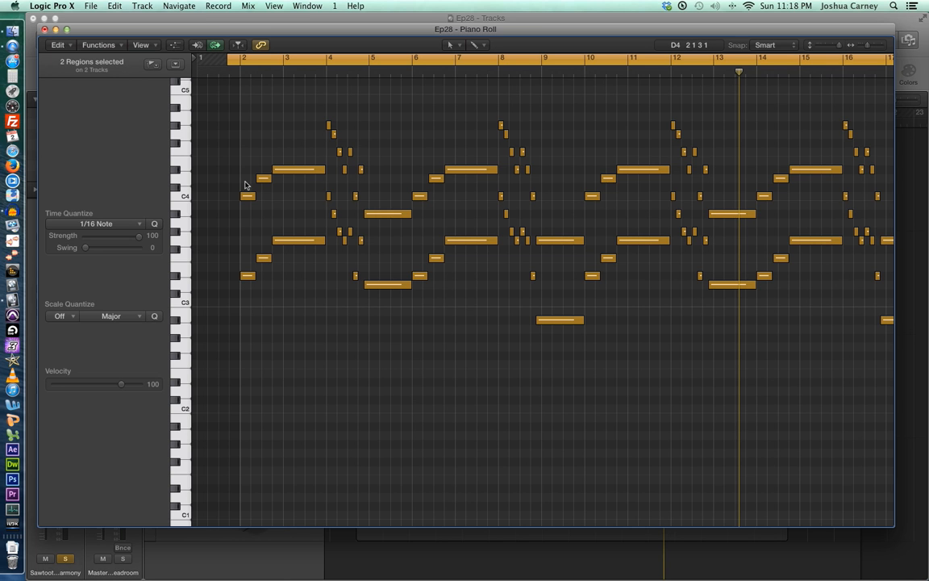
mouse_move(433, 204)
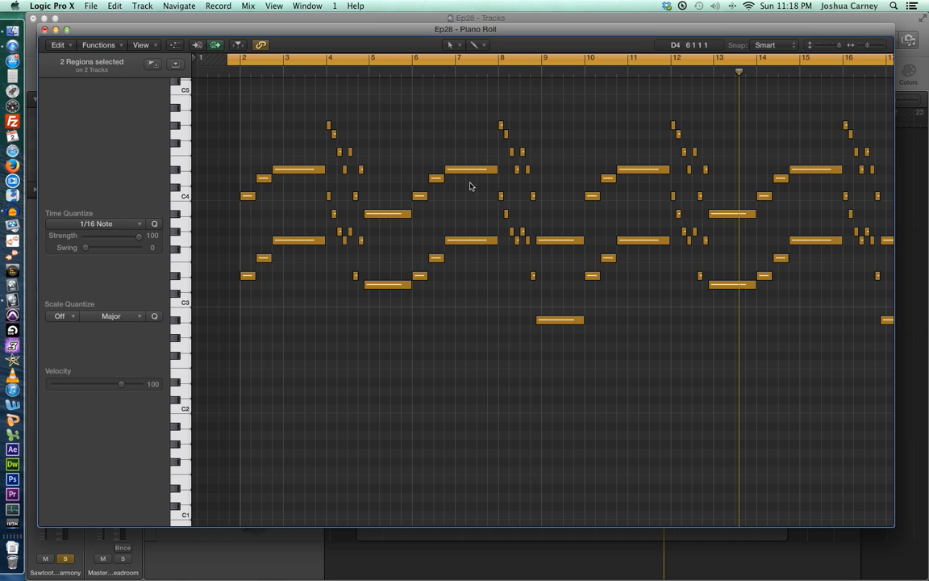
mouse_move(152, 129)
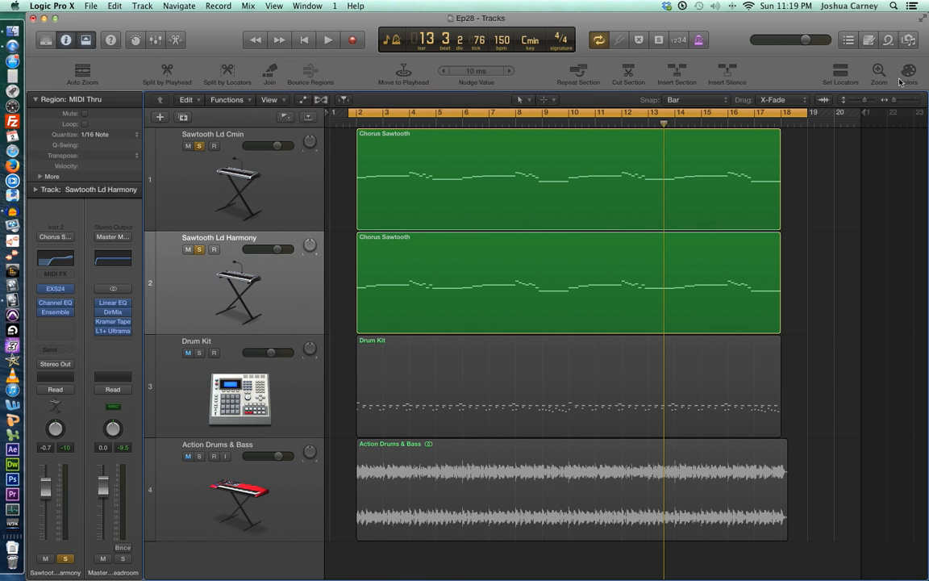
mouse_move(909, 73)
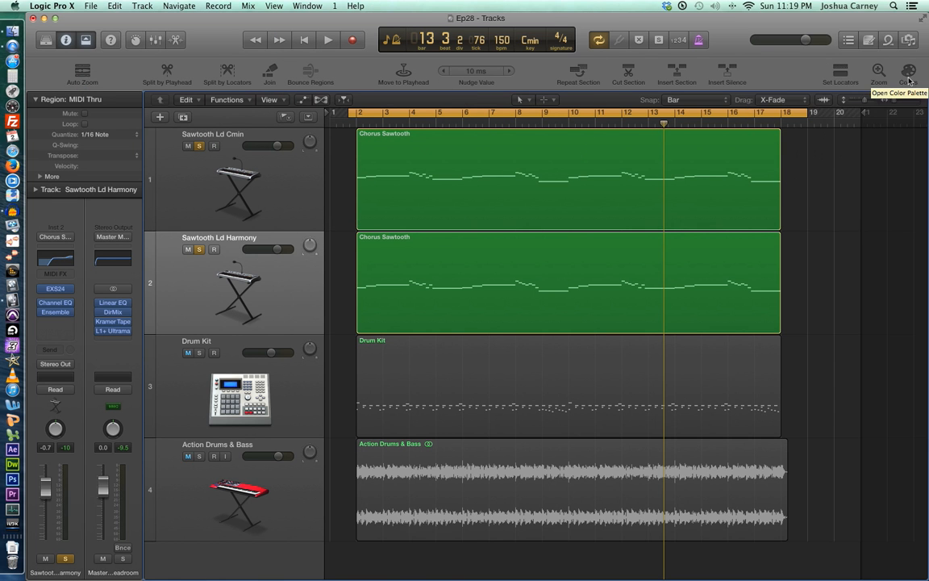
Assign a new colour swatch to the Sawtooth Ld Harmony region
click(908, 73)
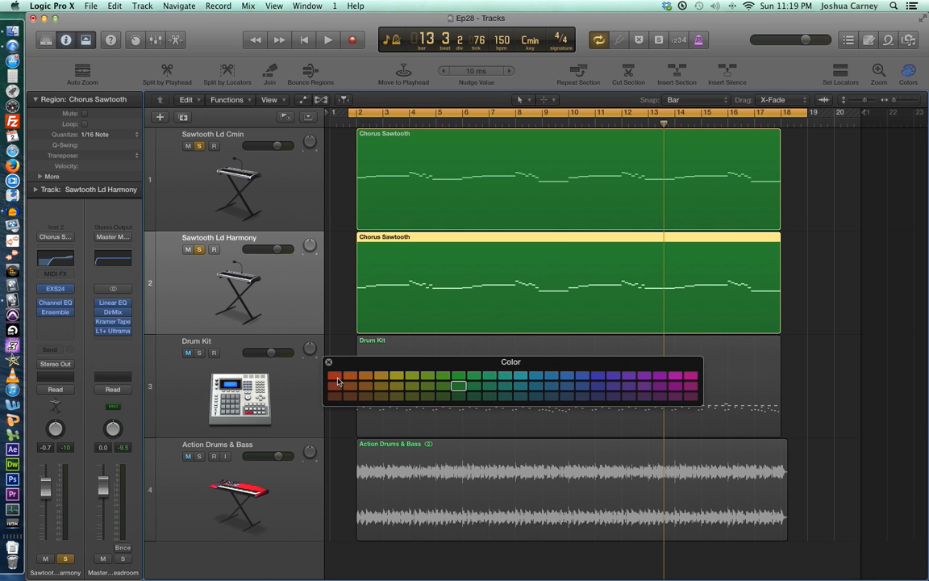
click(339, 375)
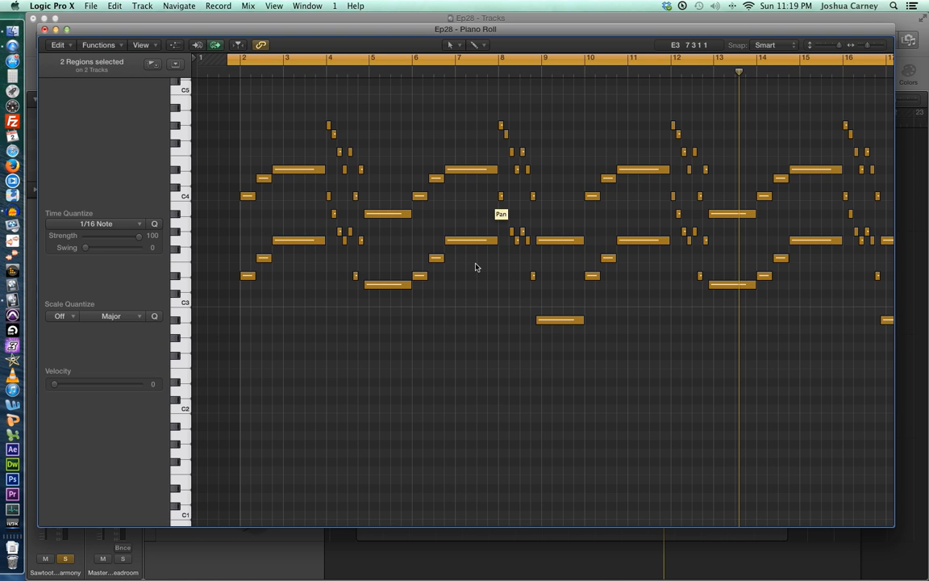
Set the Piano Roll note colour to By Region Color
click(142, 45)
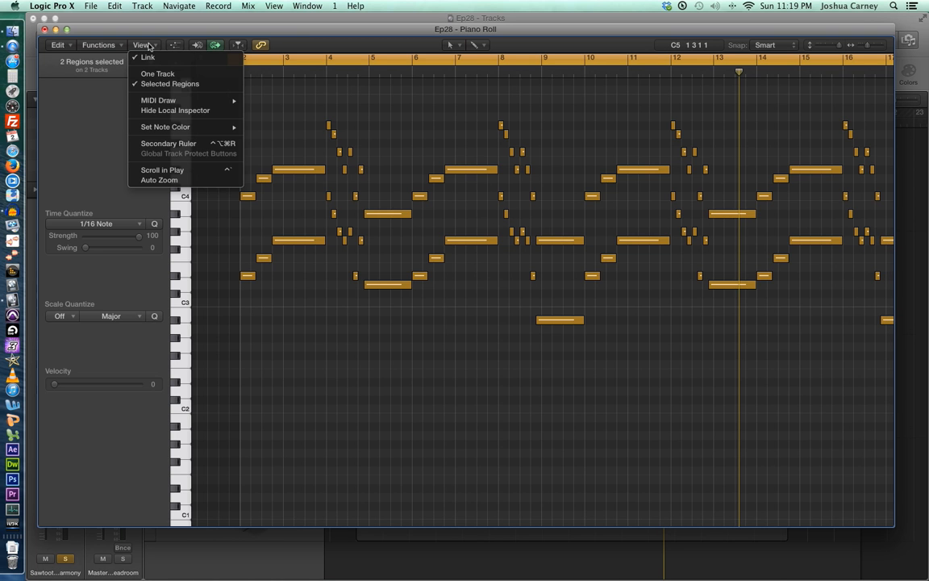
mouse_move(164, 126)
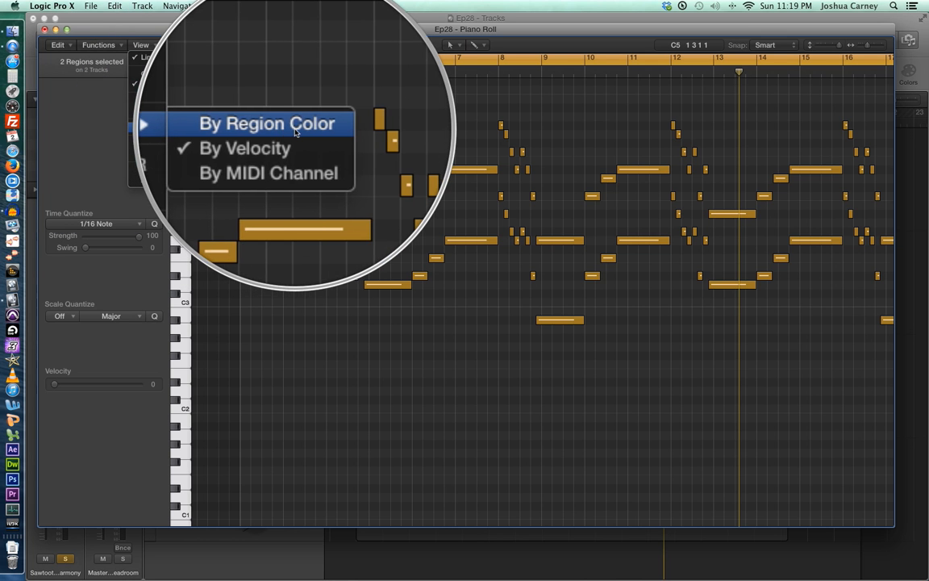
click(268, 123)
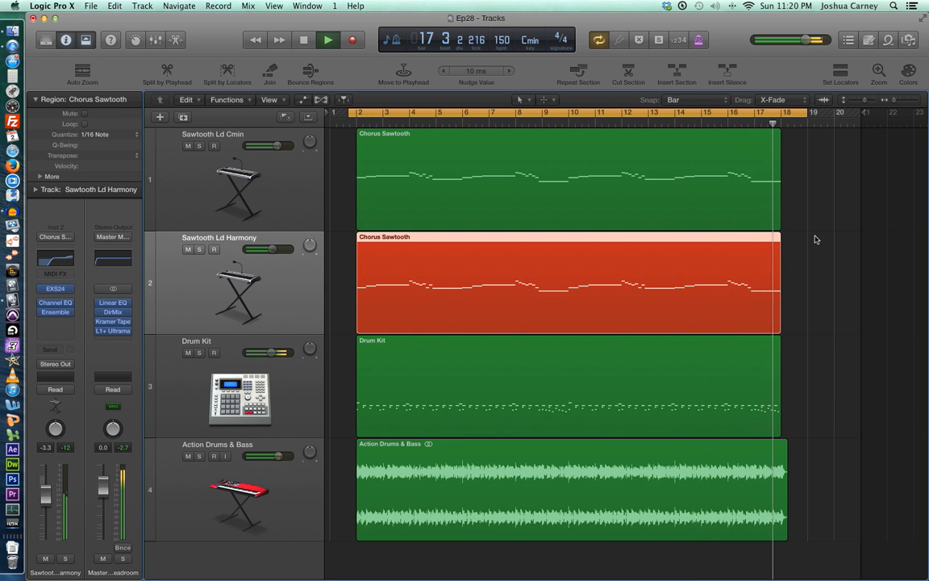
Select the Drum Kit region in the tracks overview
click(304, 39)
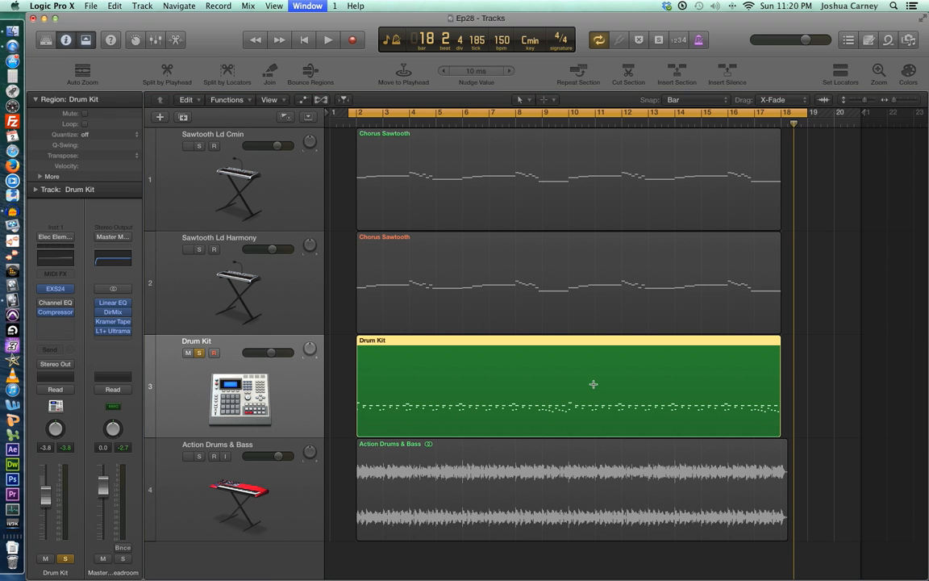
Bring the Drum Kit region's notes into the Piano Roll and scroll through the pattern
double_click(568, 384)
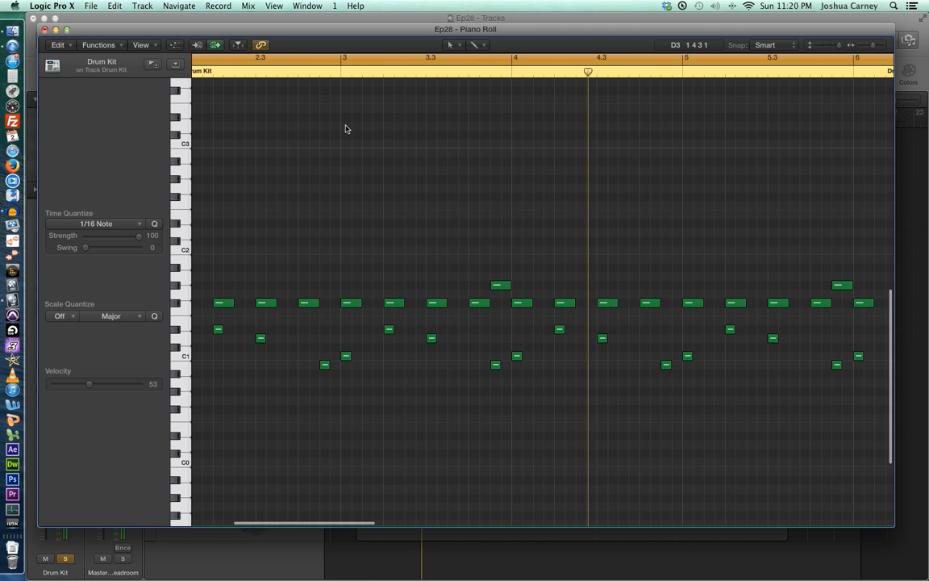
scroll(right, 3)
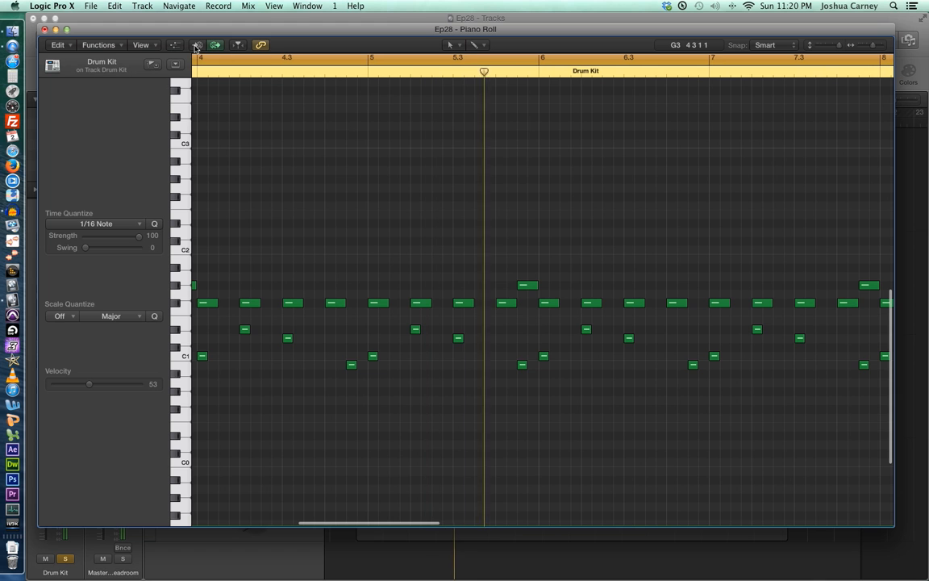
click(239, 45)
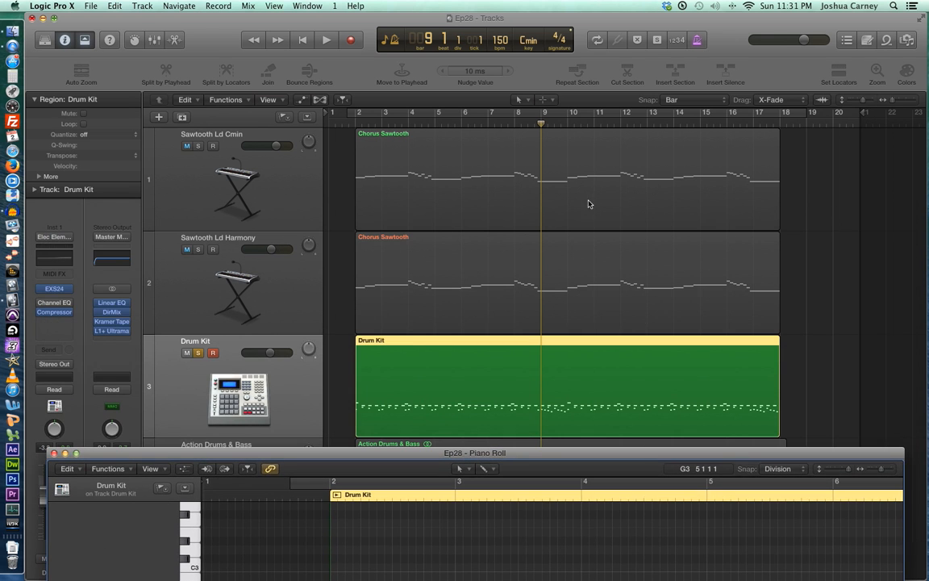
mouse_move(566, 279)
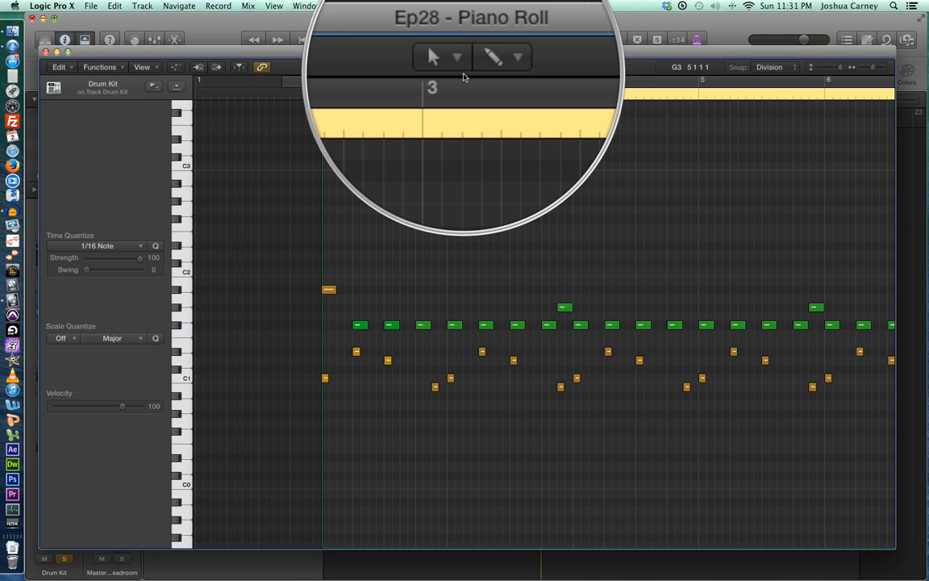
mouse_move(465, 76)
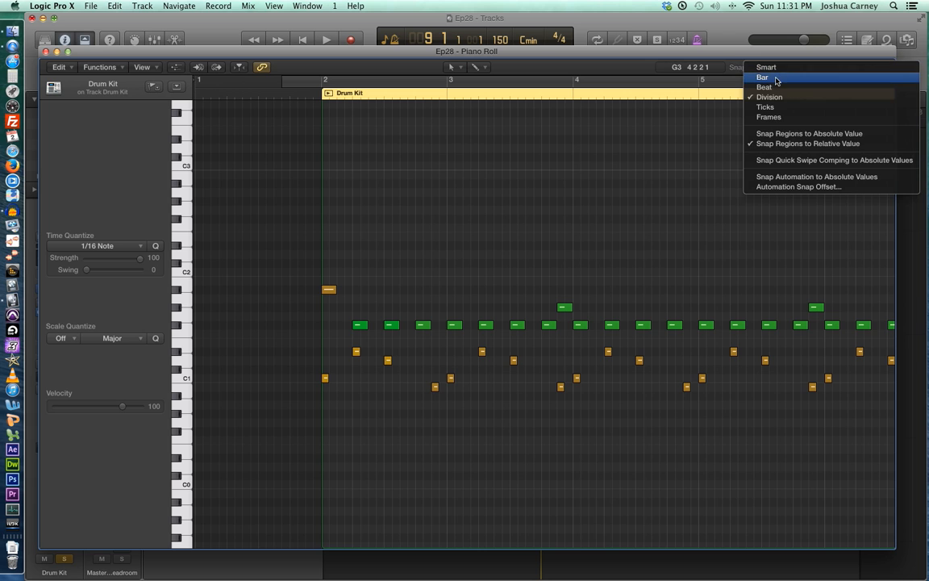
Set snap to Bar and move the high drum note to bar 3 and back to bar 2
click(763, 78)
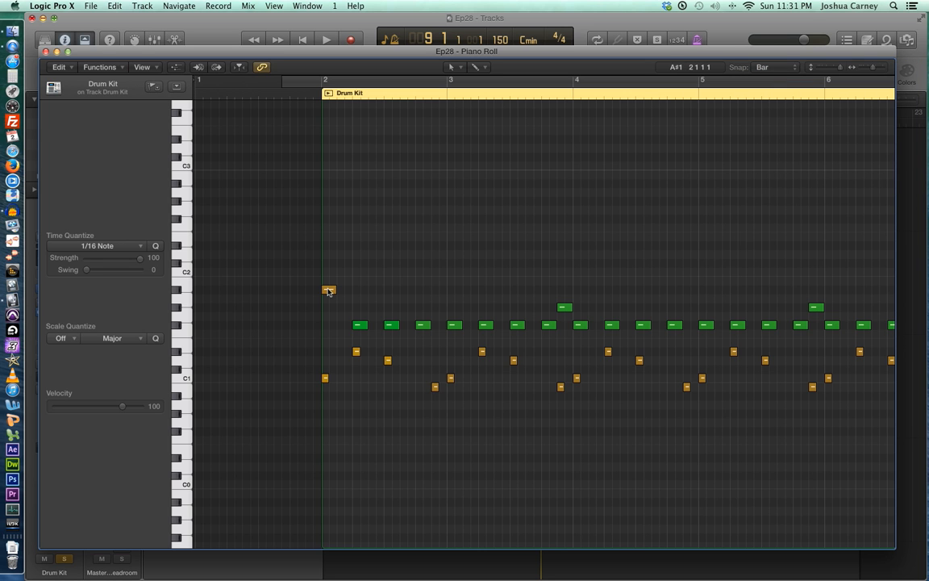
click(329, 289)
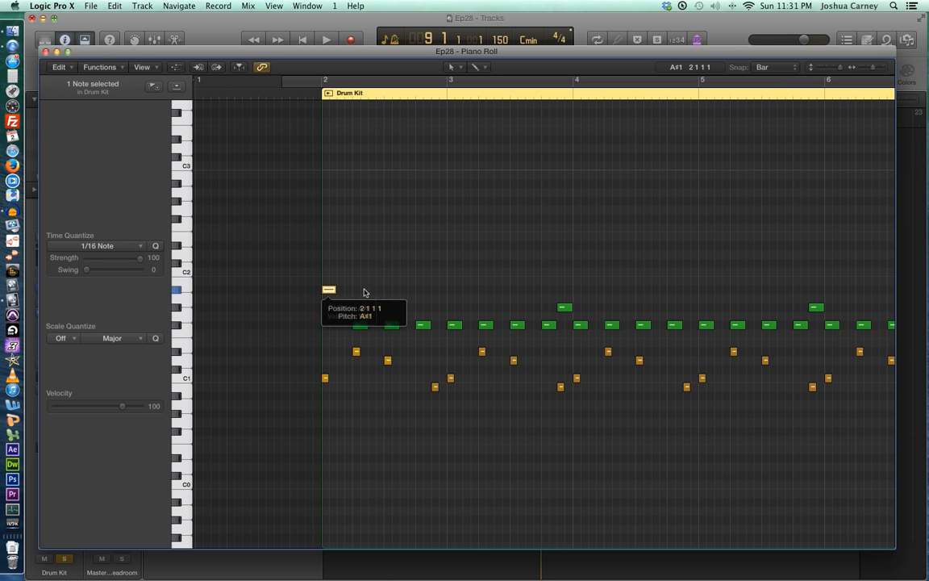
drag(329, 289, 455, 290)
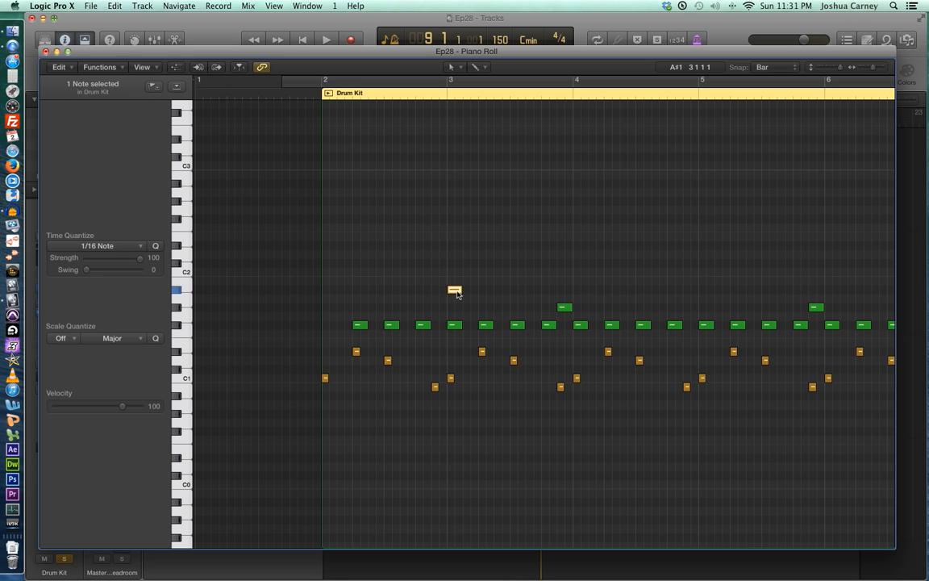
drag(455, 290, 581, 291)
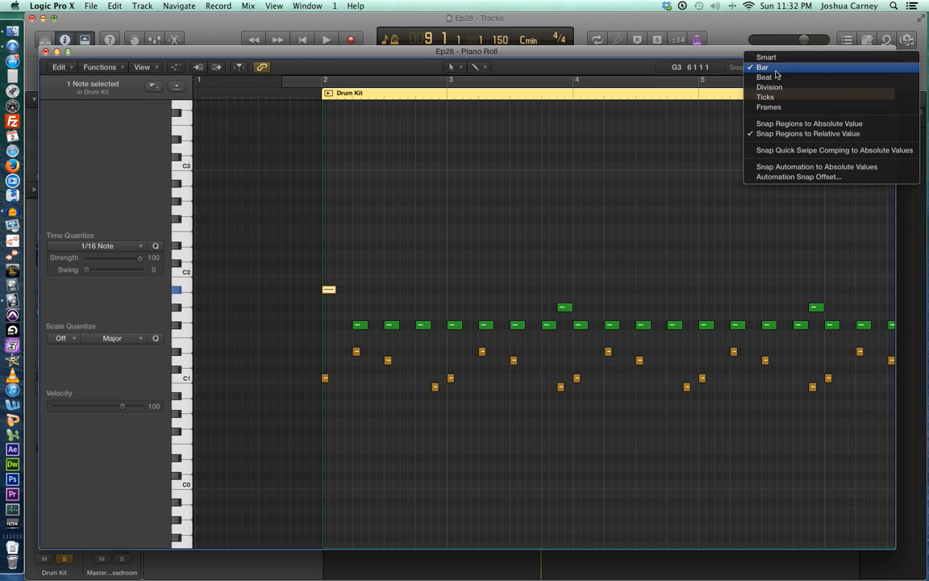
Move the extra drum note beat by beat to beat 4 of bar 2
click(763, 77)
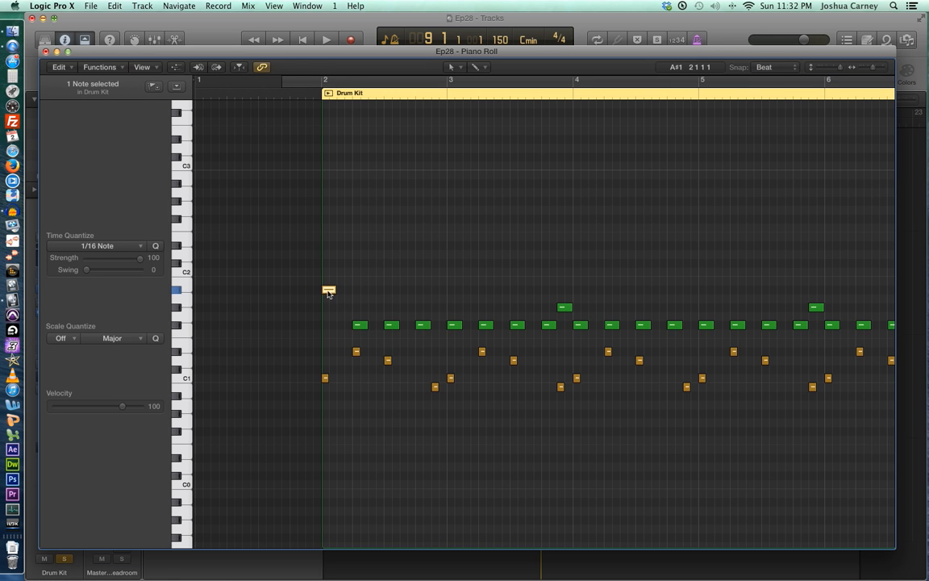
drag(329, 290, 360, 291)
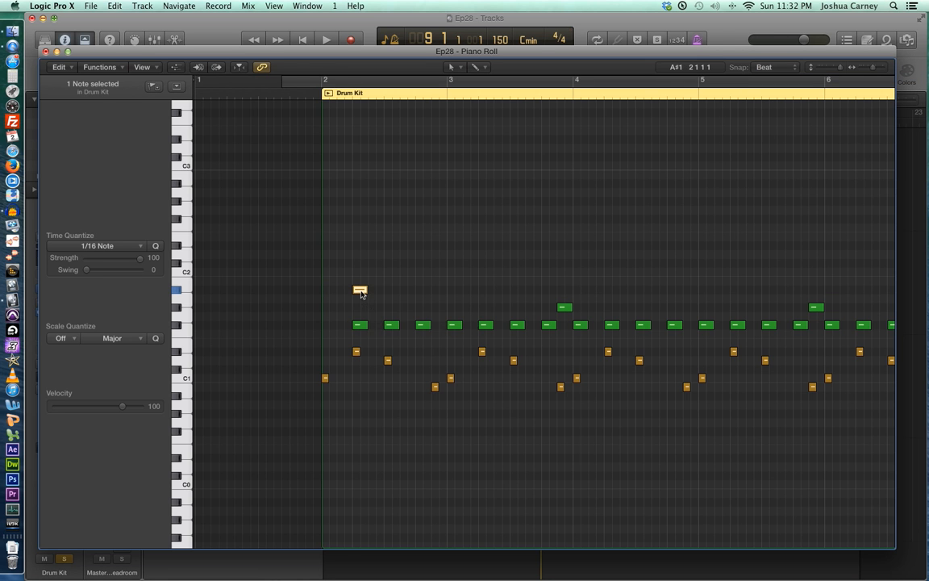
drag(360, 290, 391, 290)
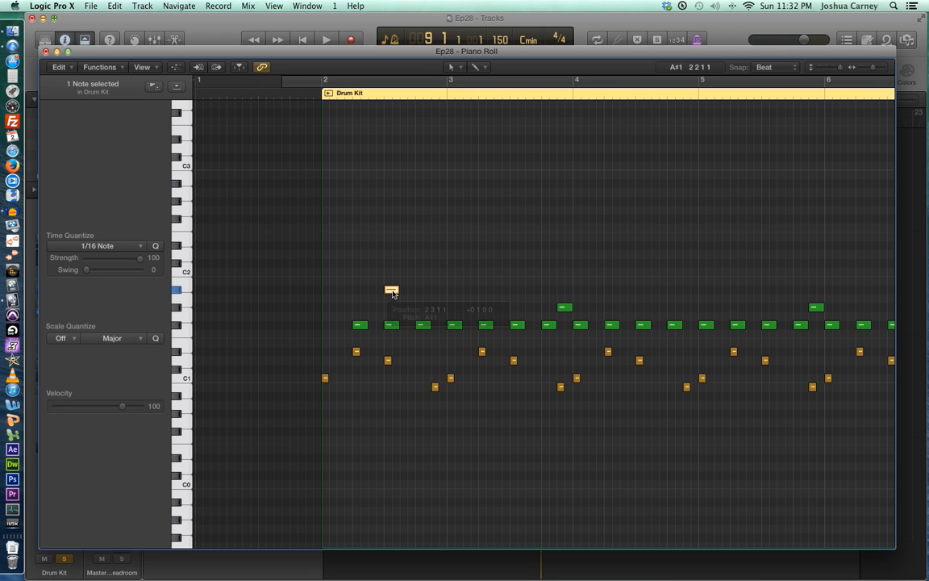
drag(391, 291, 423, 291)
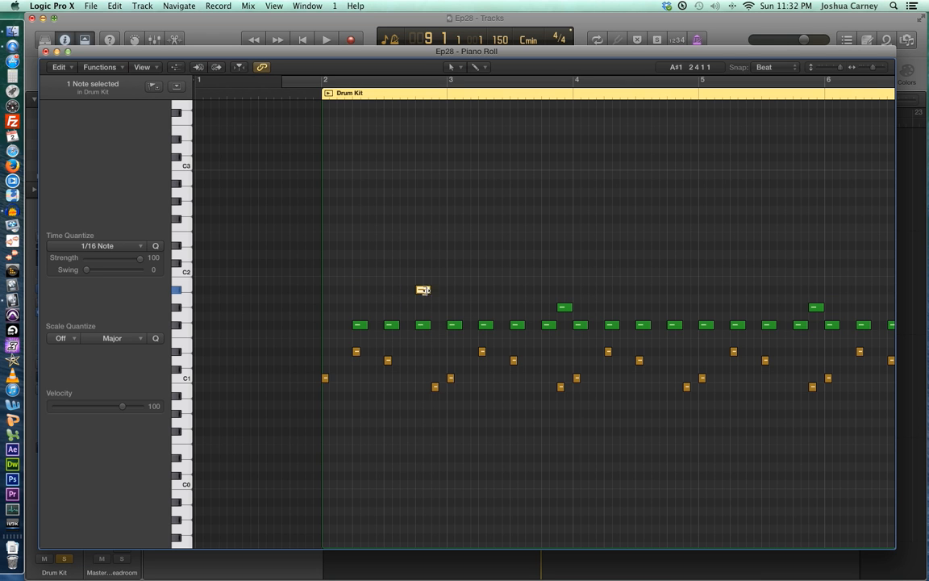
Switch snapping to Division and move the note back toward beat 2 in finer steps
click(774, 68)
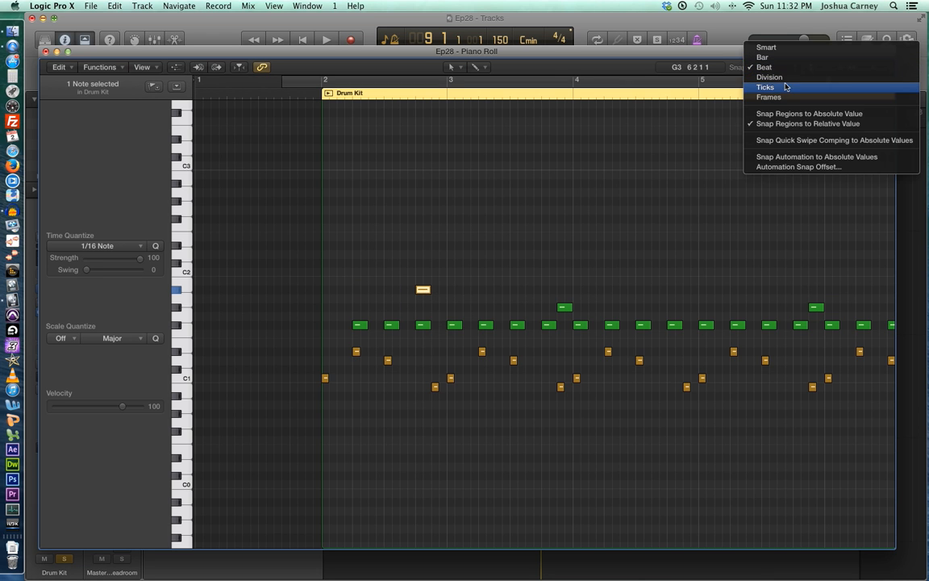
click(769, 77)
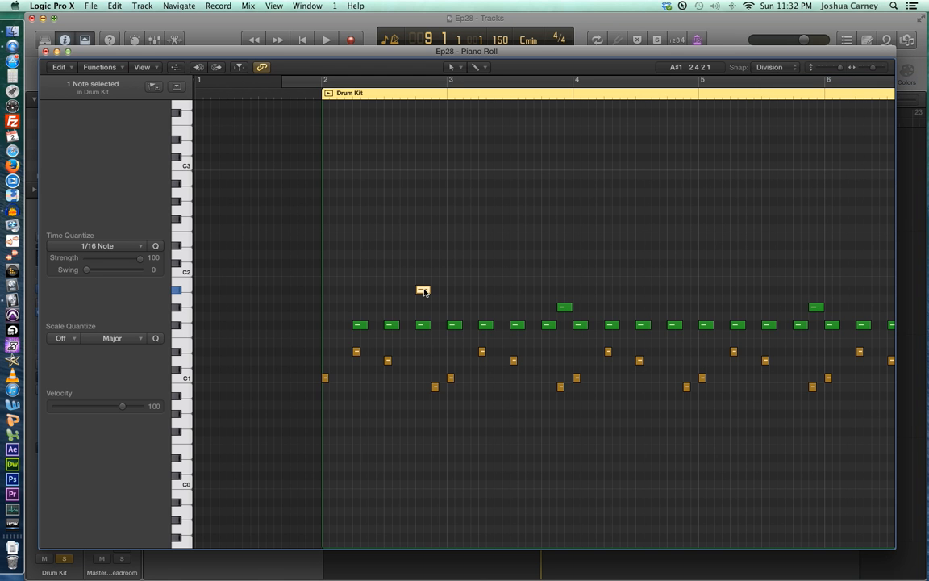
drag(423, 291, 374, 290)
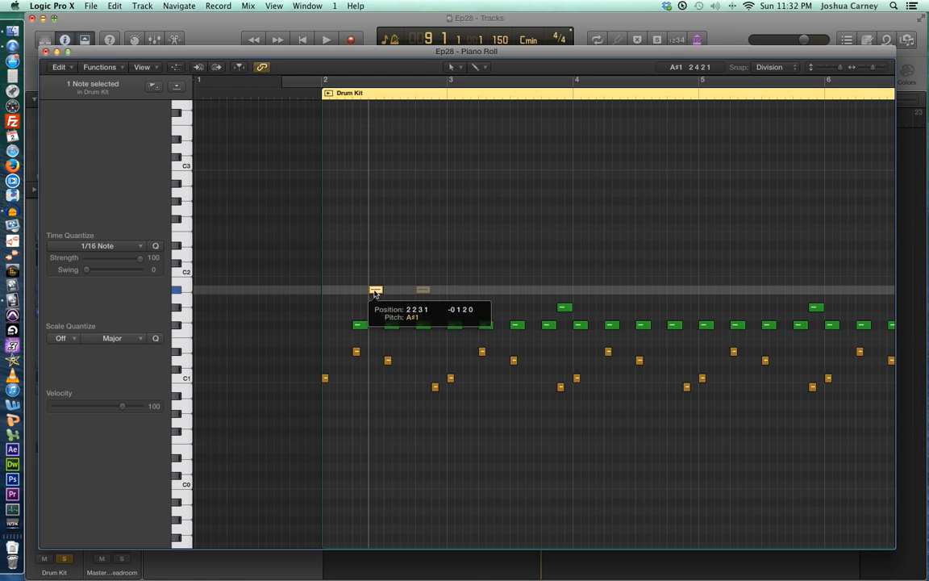
drag(375, 290, 326, 291)
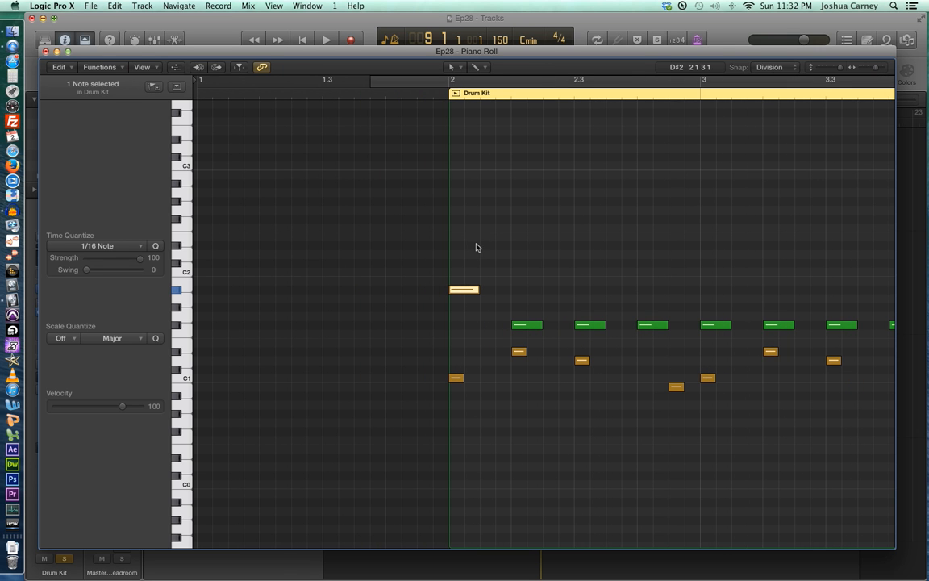
mouse_move(688, 224)
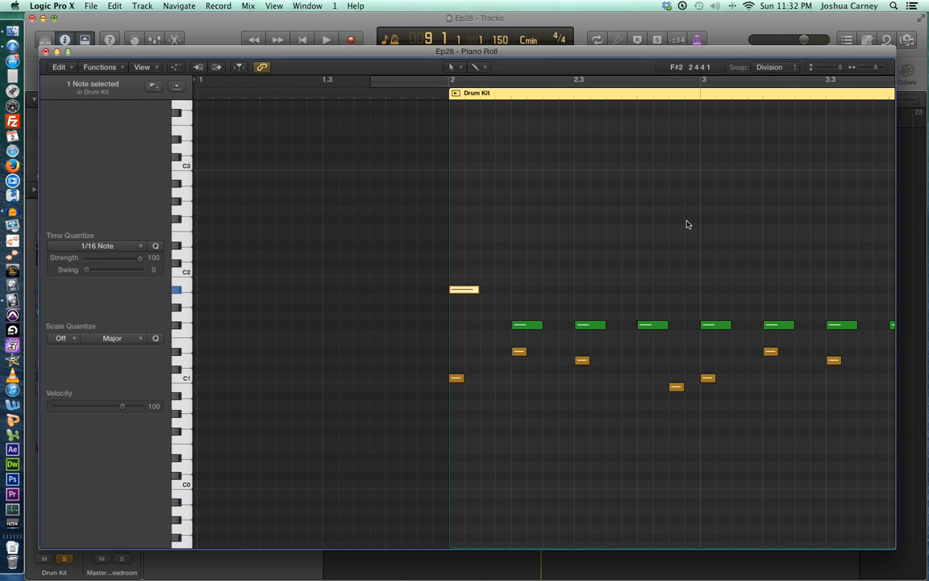
mouse_move(497, 267)
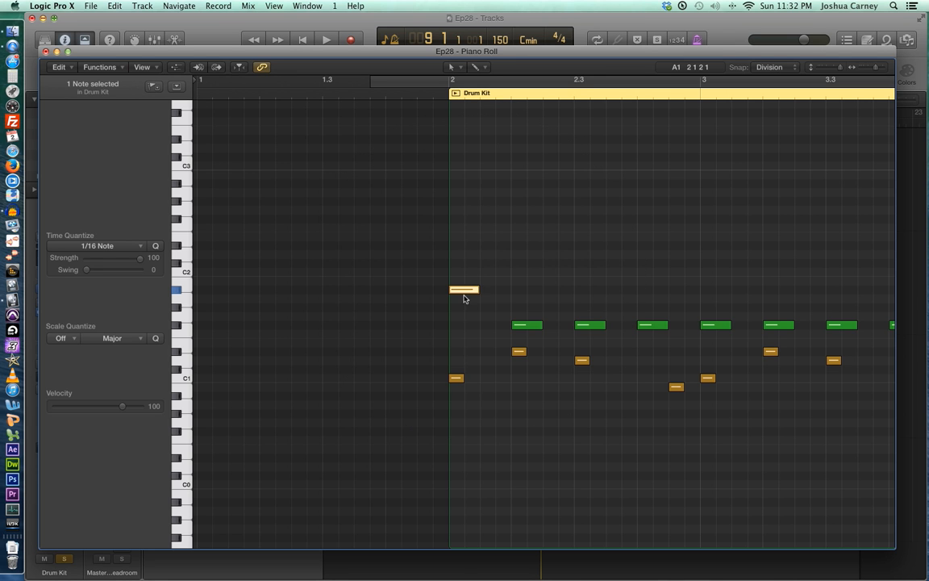
Nudge the extra drum note along the Division grid toward the start of bar 2
drag(465, 289, 513, 290)
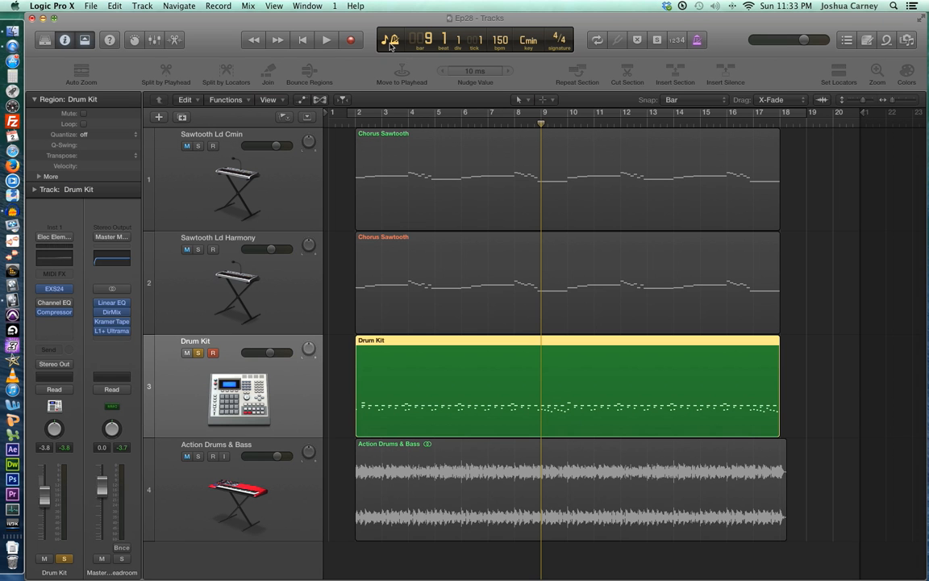
Switch the transport LCD to the Custom display showing timecode, tempo 150 and 4/4
click(391, 39)
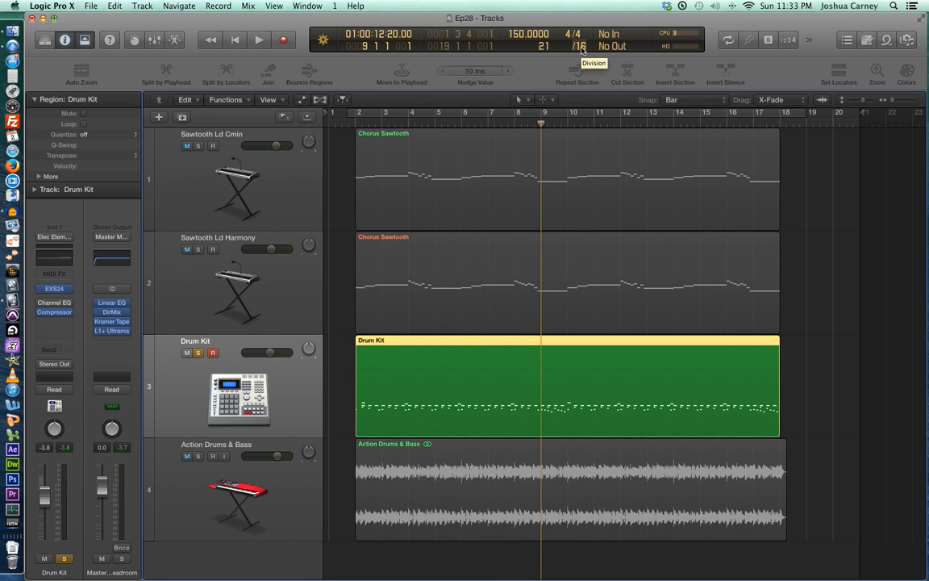
click(579, 43)
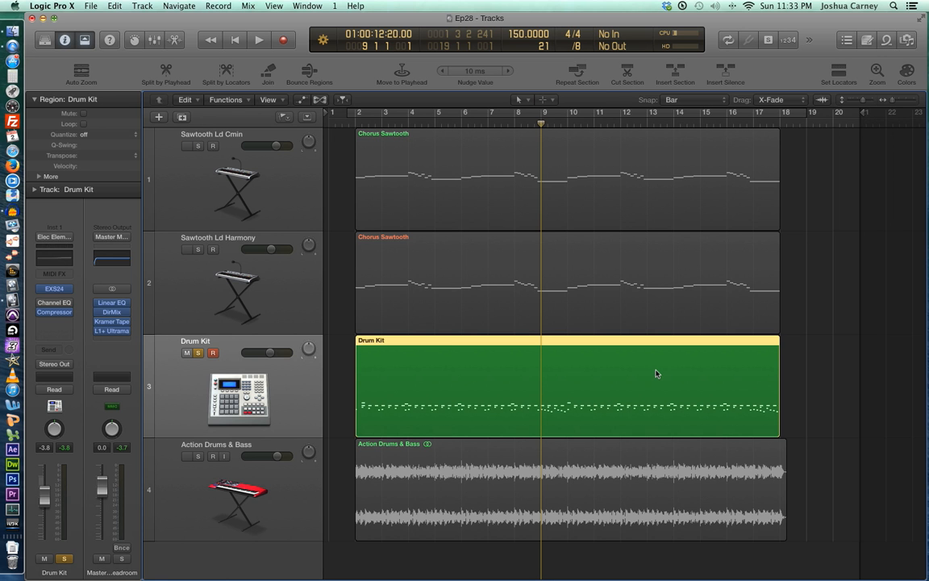
Edit the Drum Kit region's notes and move the extra note later in bar 2
double_click(565, 387)
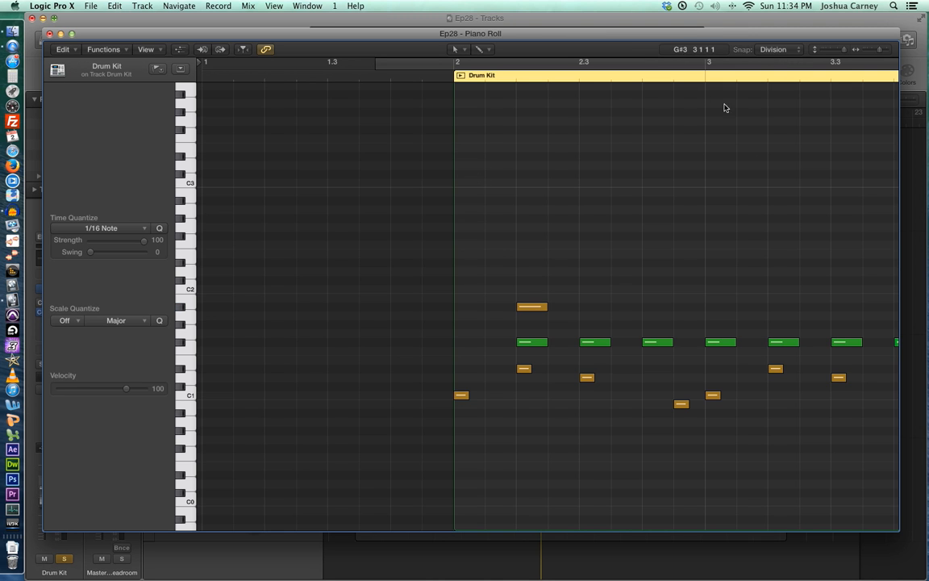
click(532, 307)
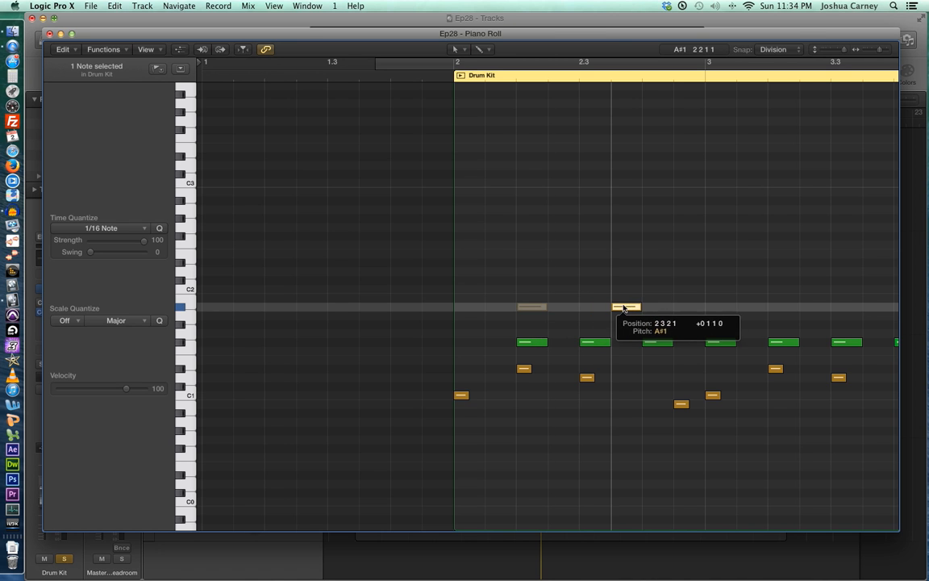
drag(626, 307, 468, 307)
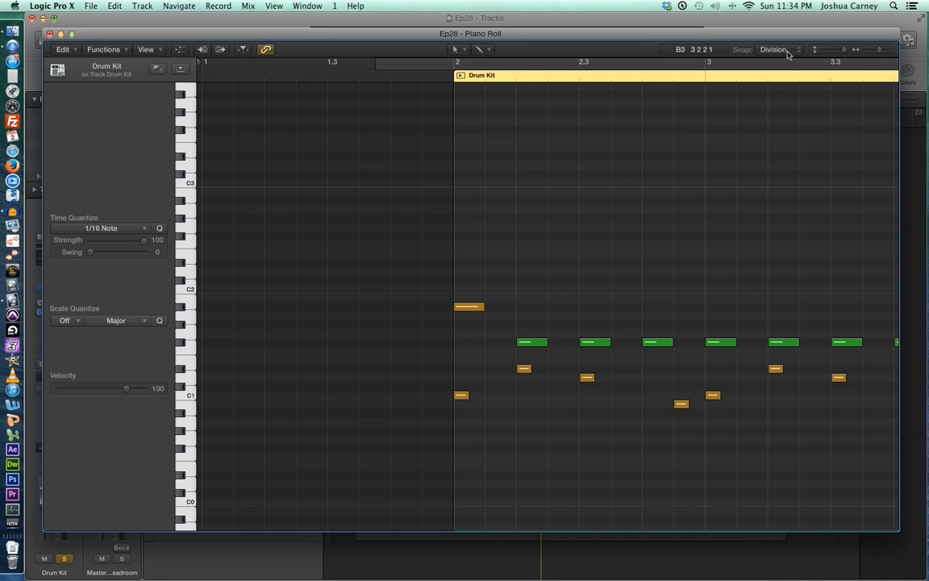
Set snapping to Smart and nudge the extra note between beats 2 and 3 of bar 2
click(776, 49)
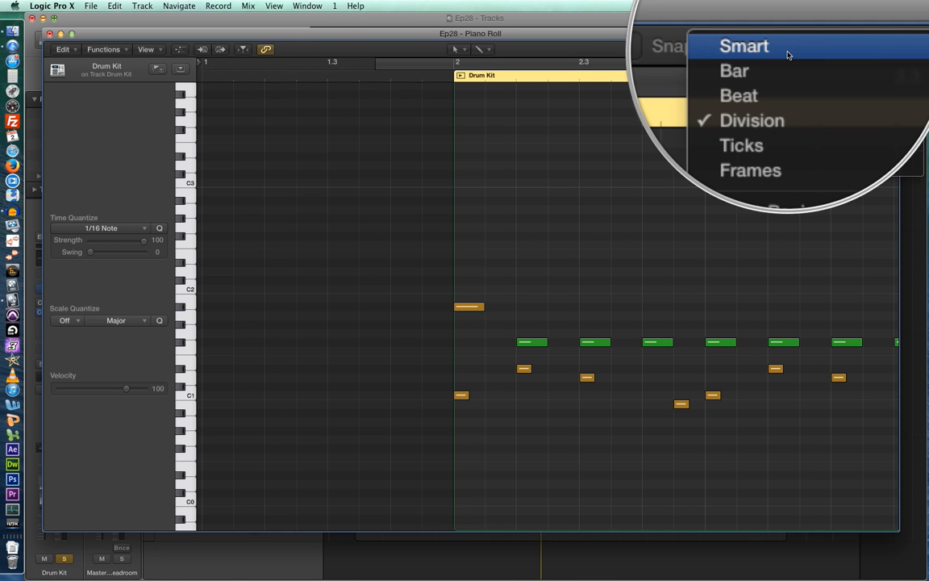
click(744, 45)
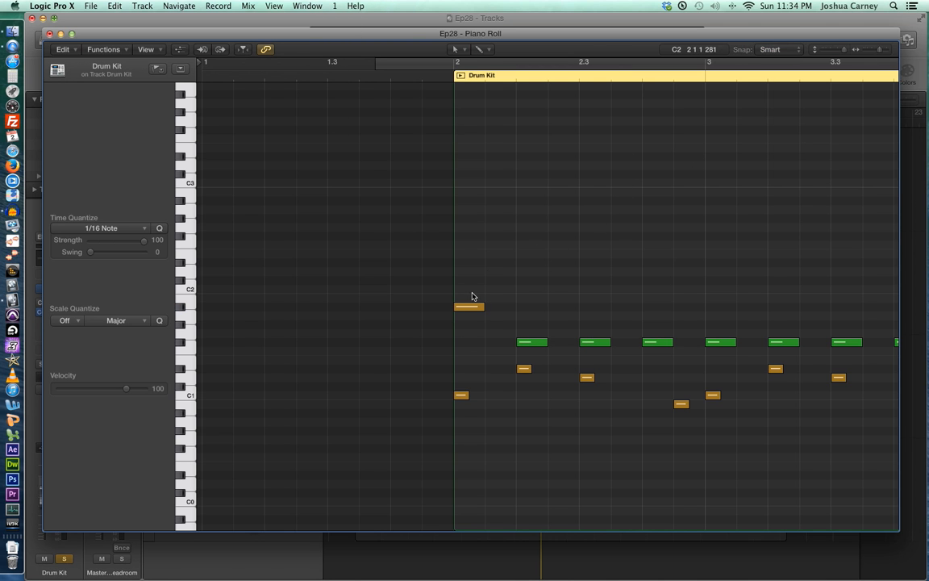
click(469, 307)
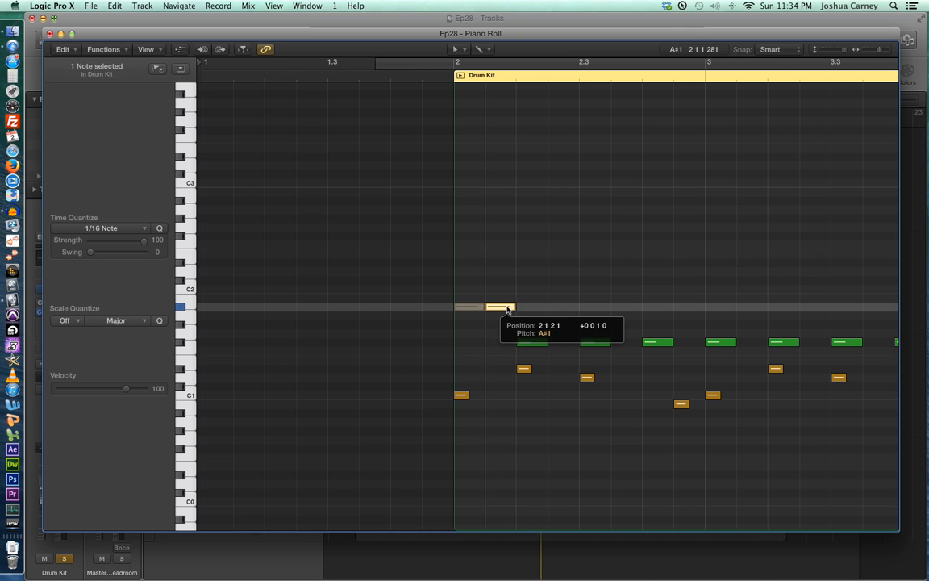
drag(500, 307, 529, 307)
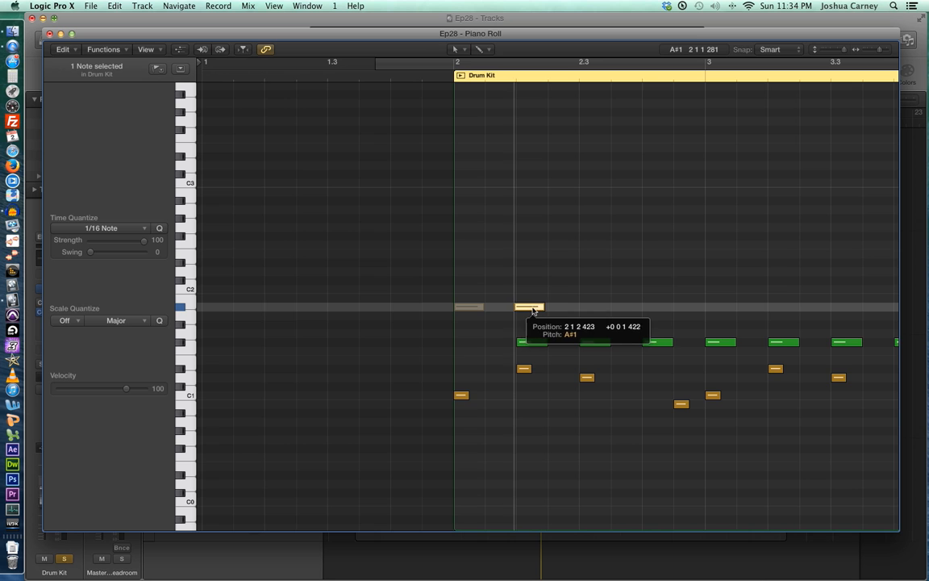
drag(529, 306, 562, 308)
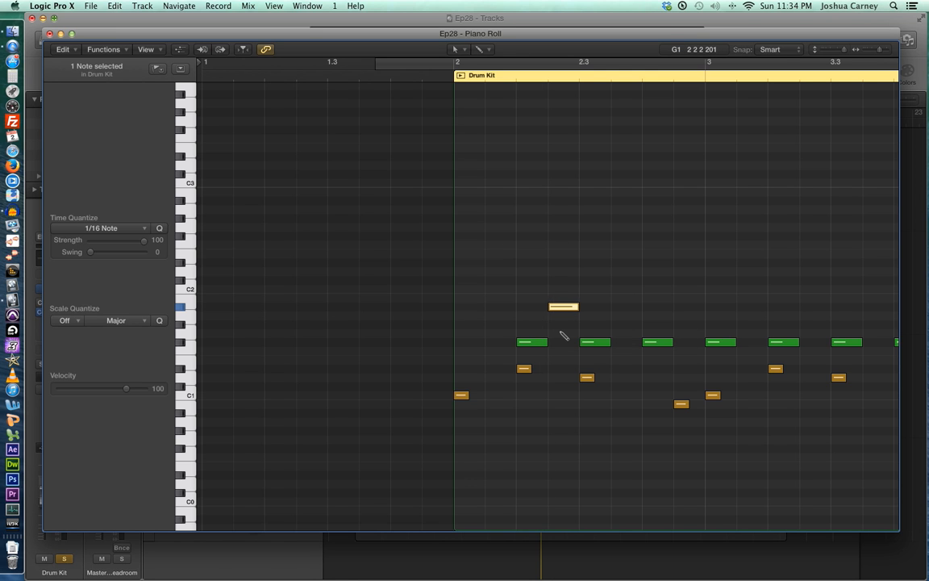
click(781, 48)
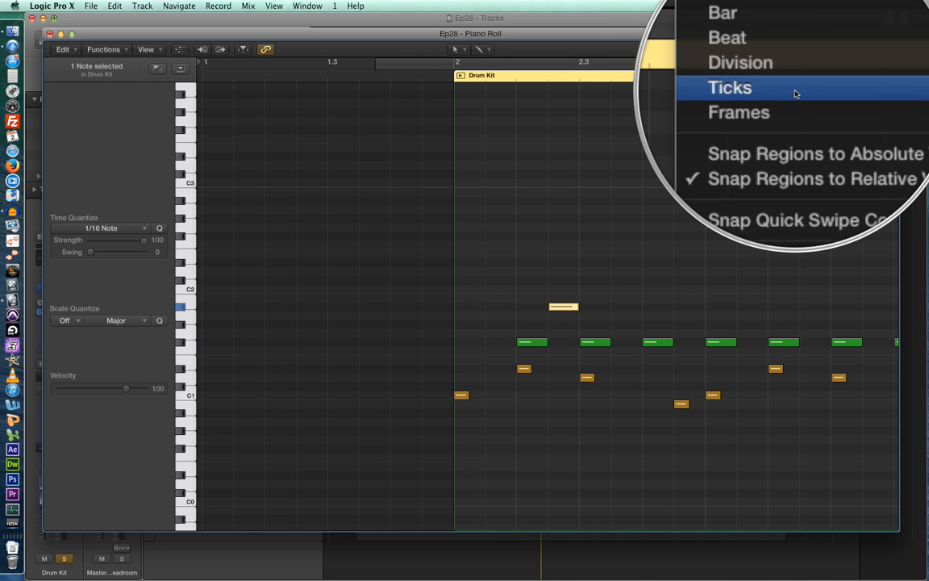
Set the Piano Roll snap mode to Ticks for the Drum Kit notes
click(730, 87)
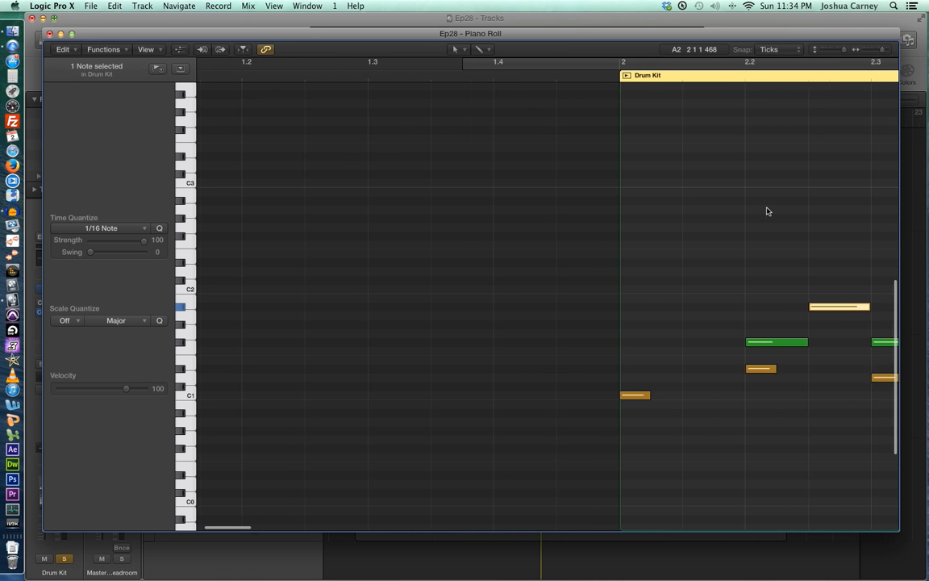
scroll(right, 3)
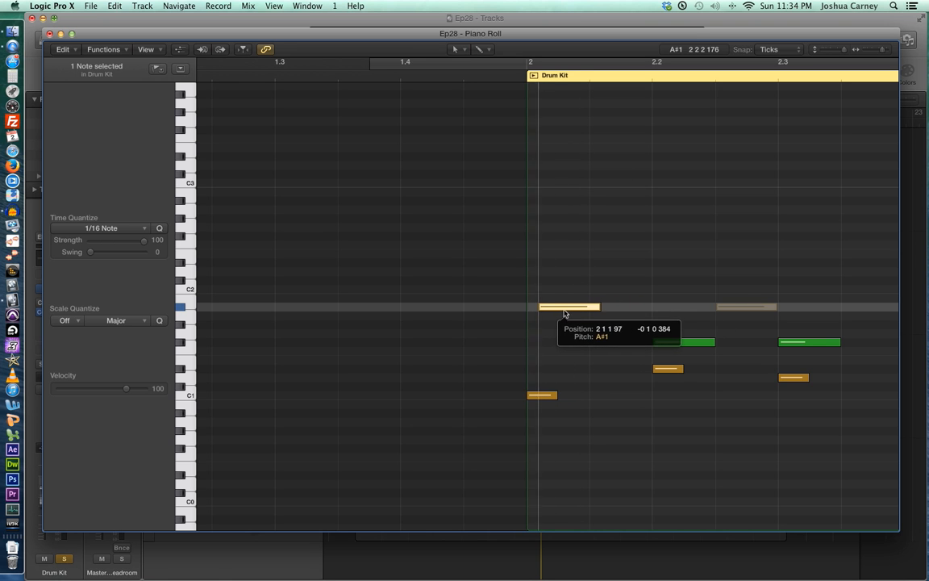
click(778, 49)
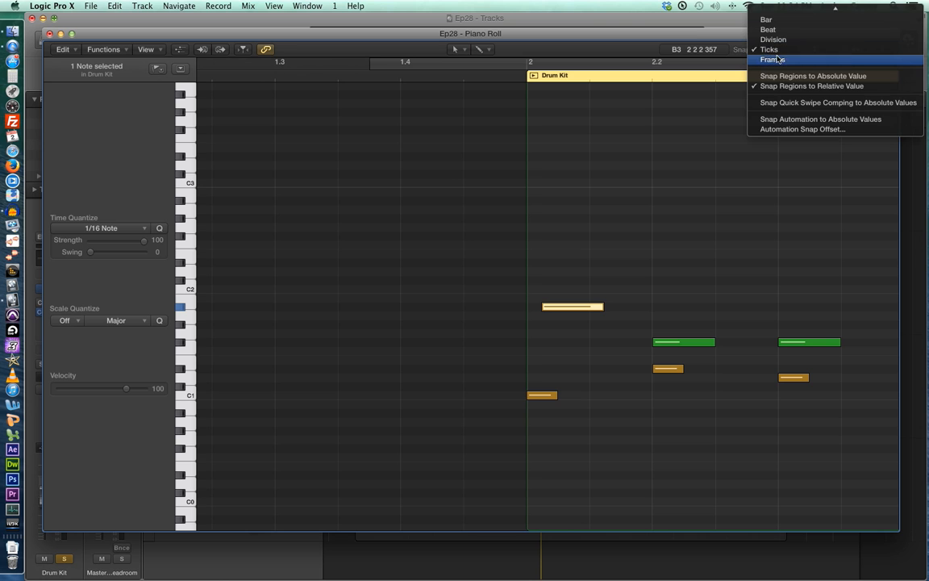
mouse_move(771, 48)
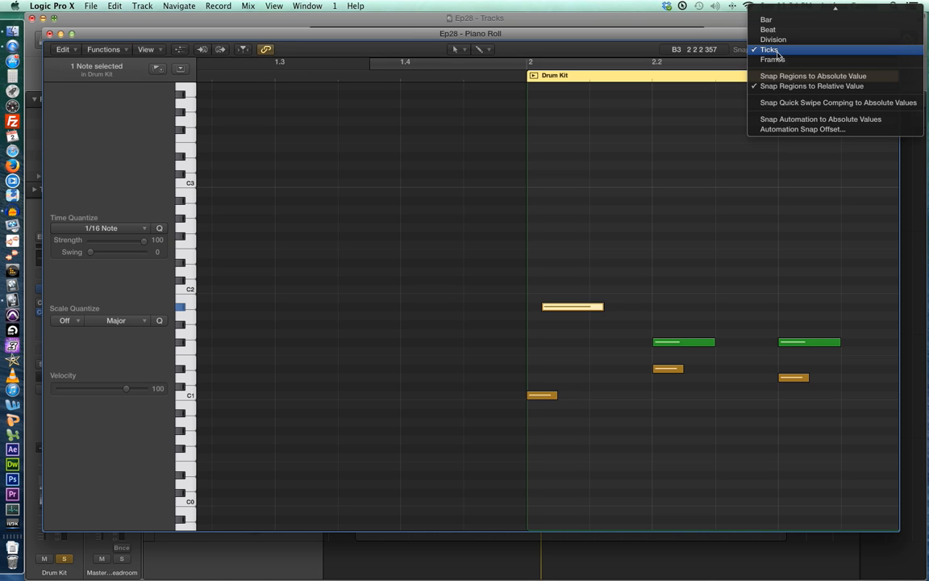
mouse_move(773, 60)
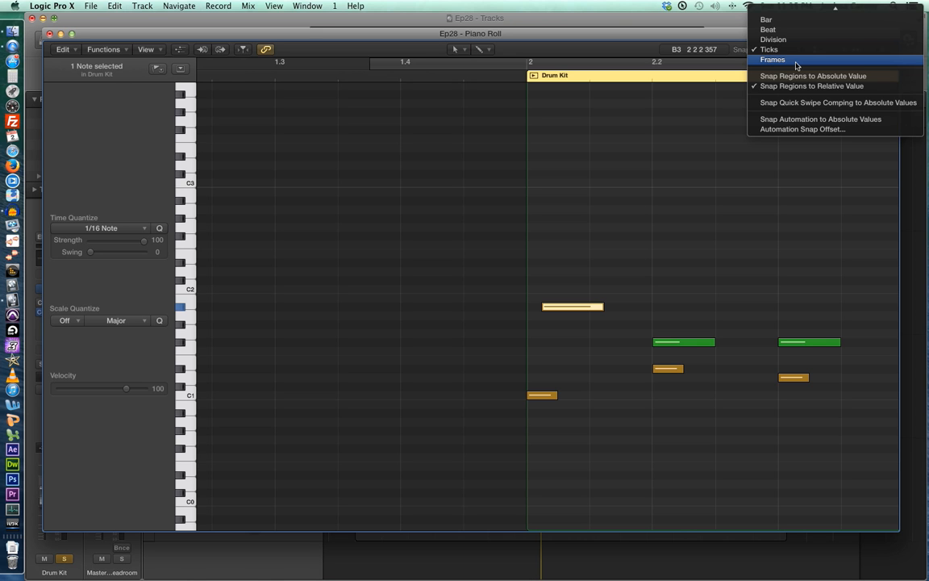
mouse_move(794, 48)
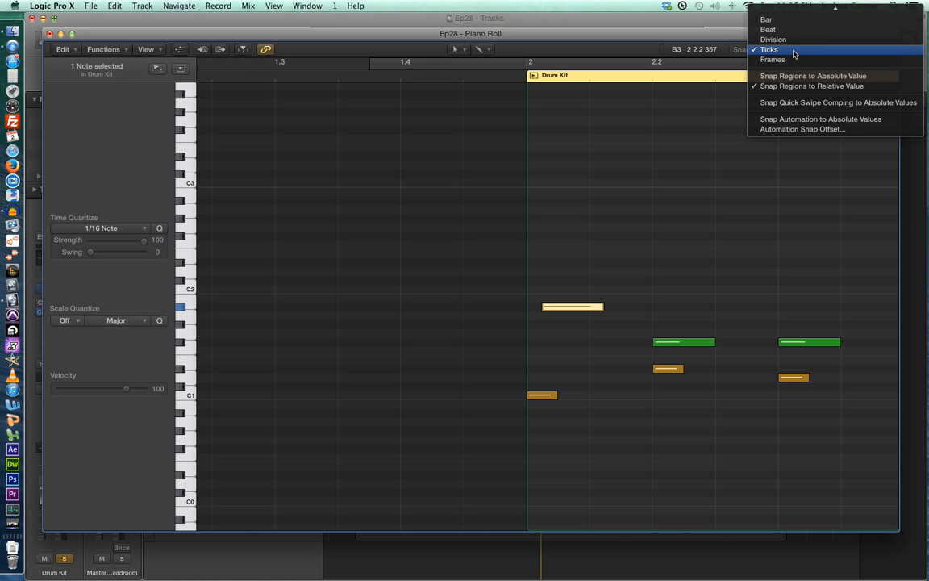
click(768, 48)
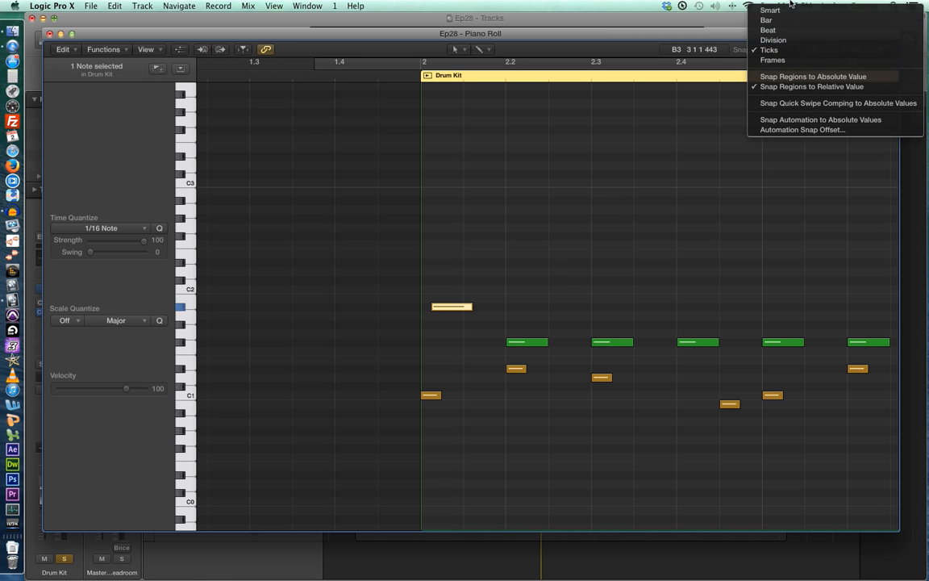
mouse_move(768, 29)
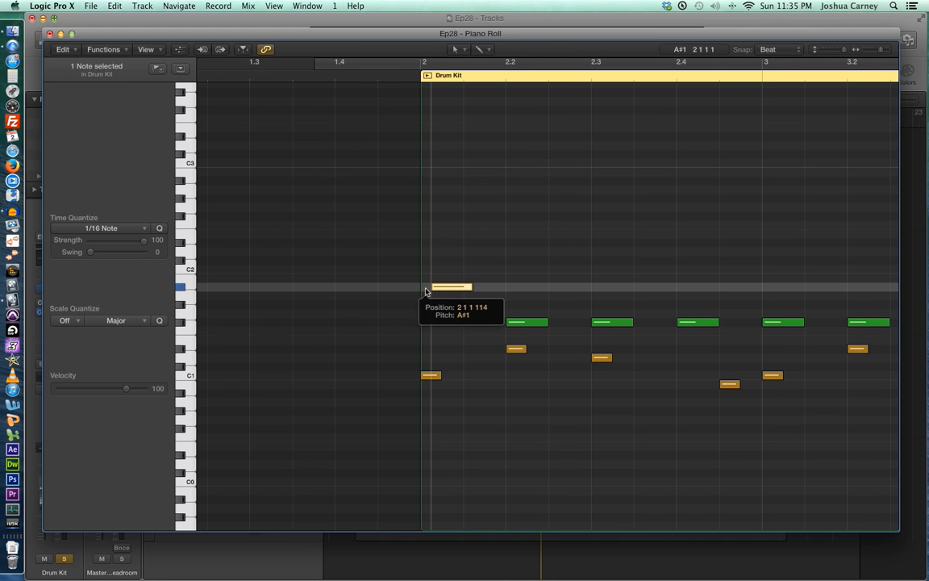
Move the drum note onto bar 2's downbeat with Beat snapping to absolute values
drag(452, 287, 365, 288)
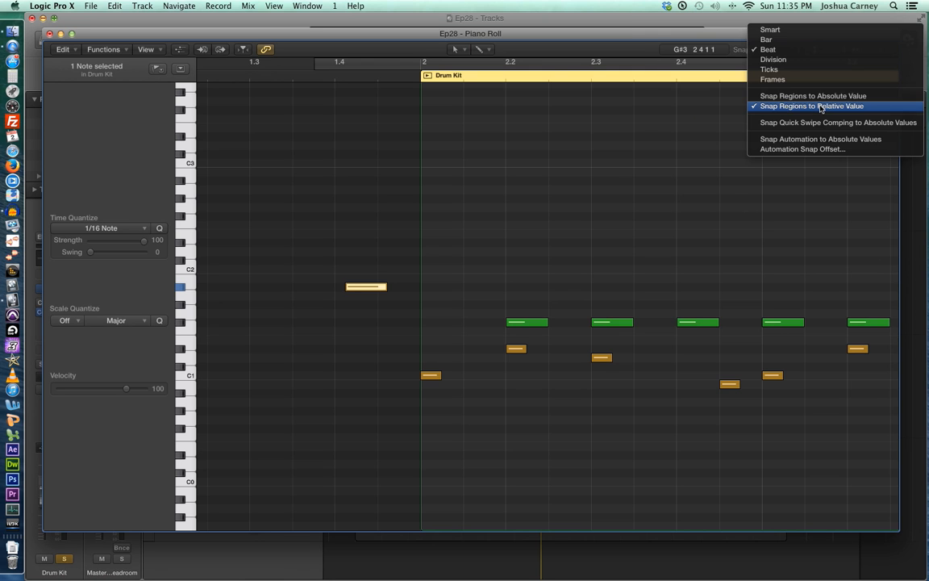
click(768, 49)
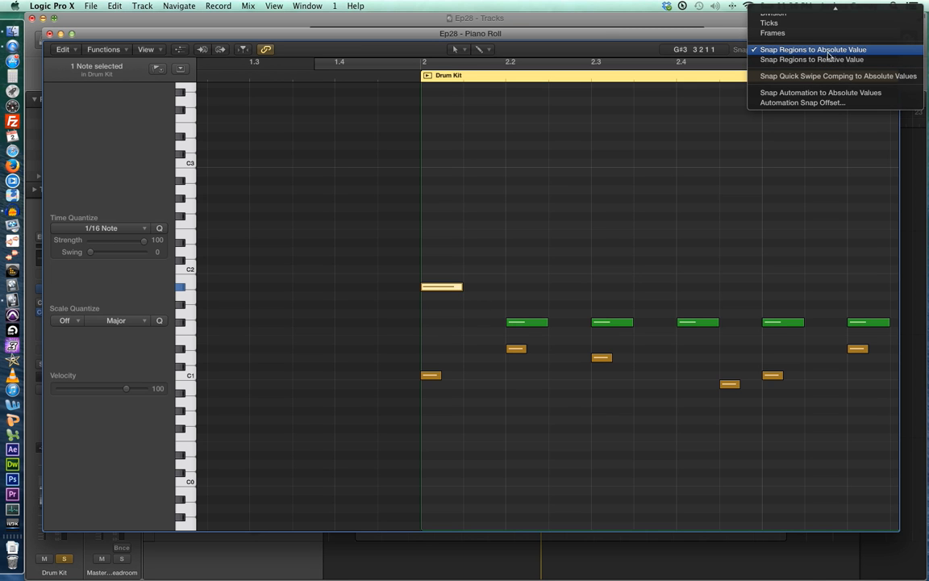
mouse_move(847, 81)
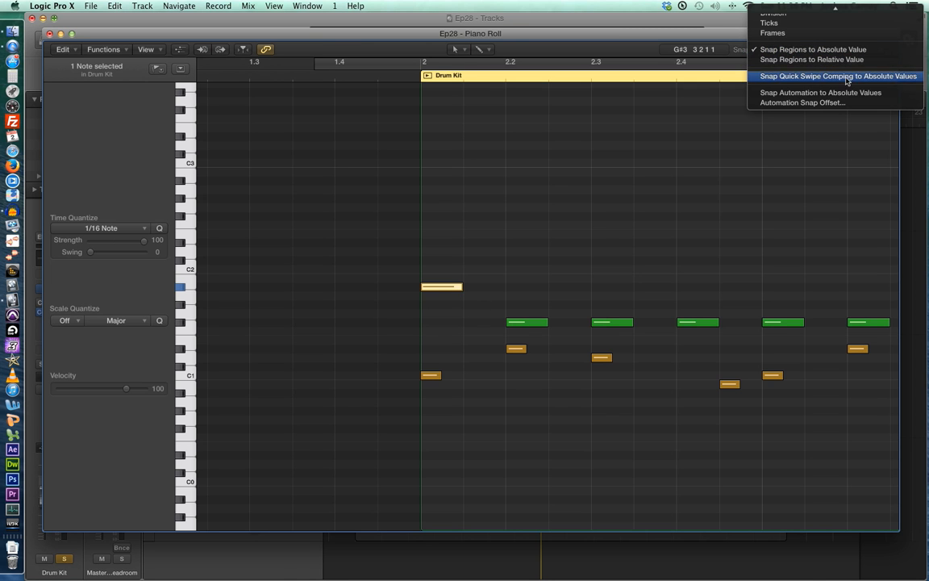
mouse_move(819, 92)
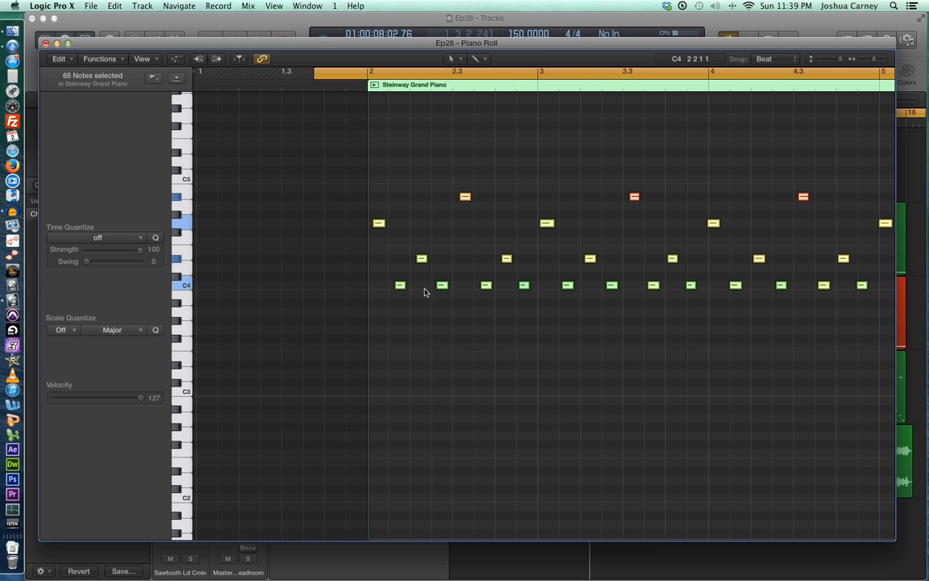
mouse_move(96, 232)
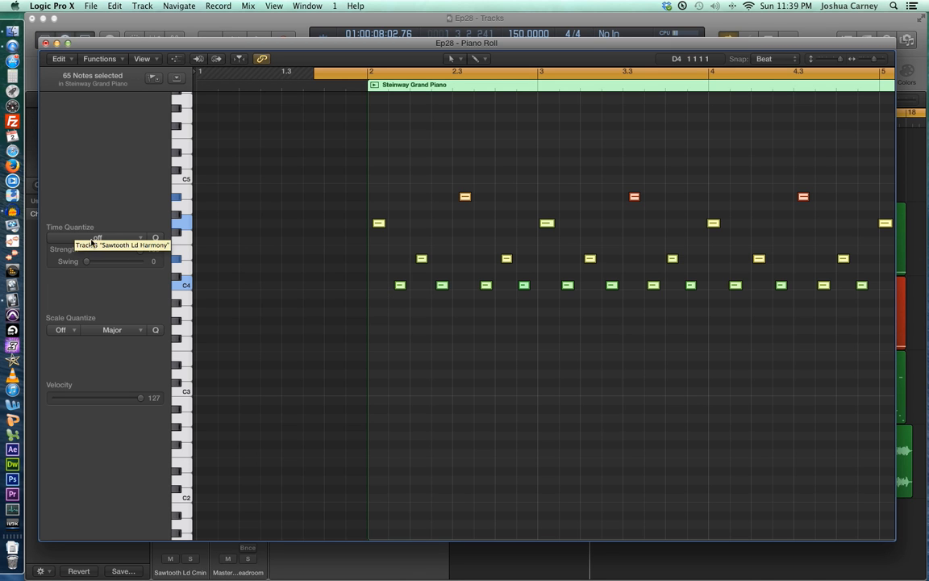
mouse_move(516, 216)
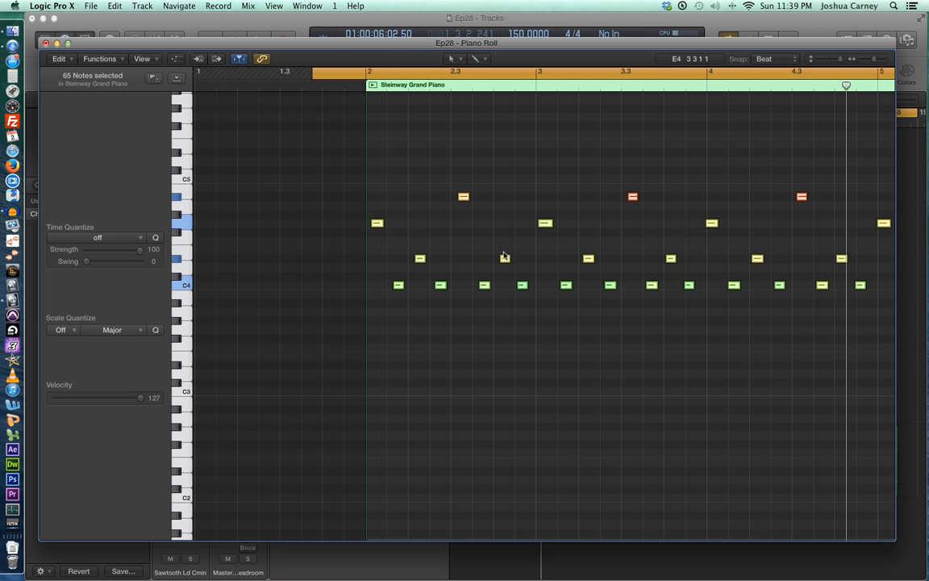
mouse_move(710, 286)
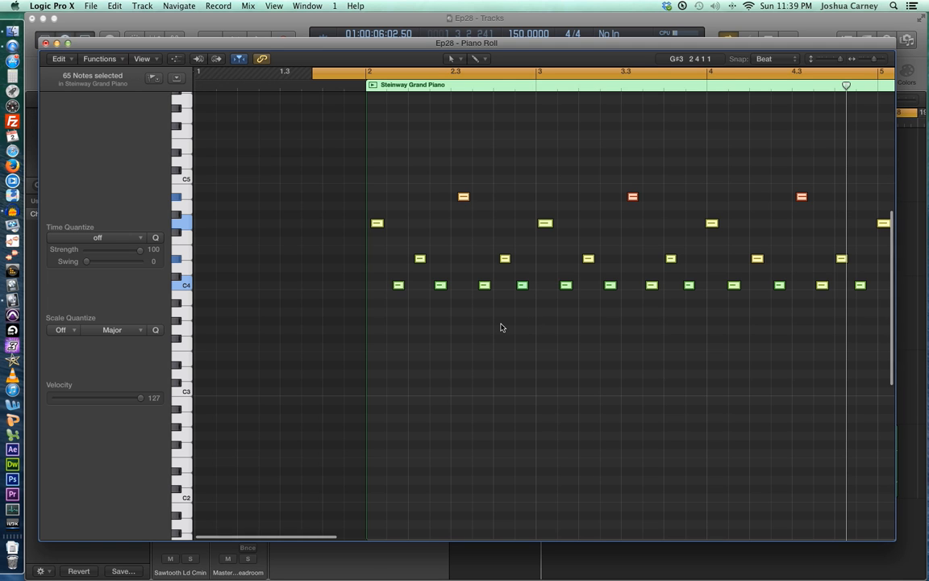
mouse_move(258, 278)
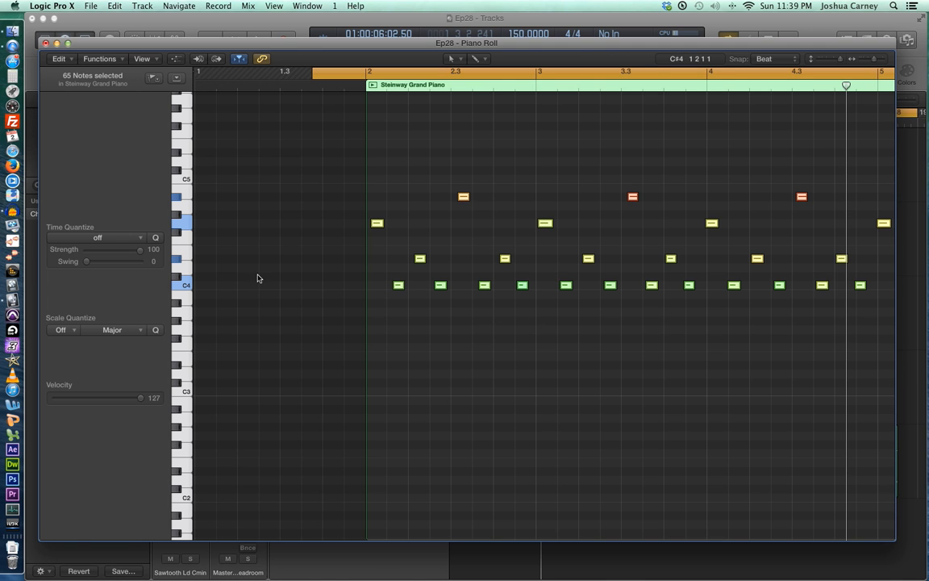
Set Time Quantize to 1/8 Note for the selected piano notes
click(97, 237)
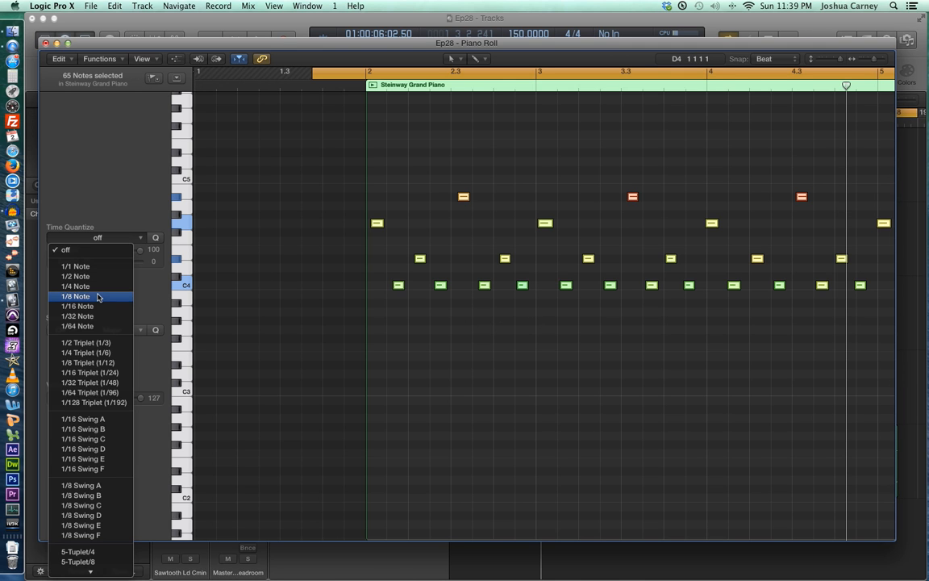
click(75, 296)
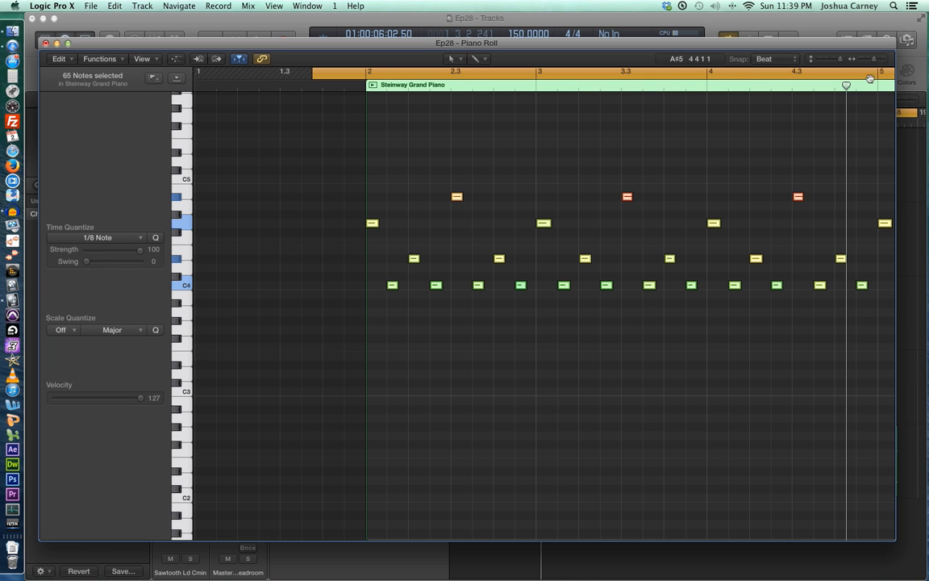
mouse_move(886, 63)
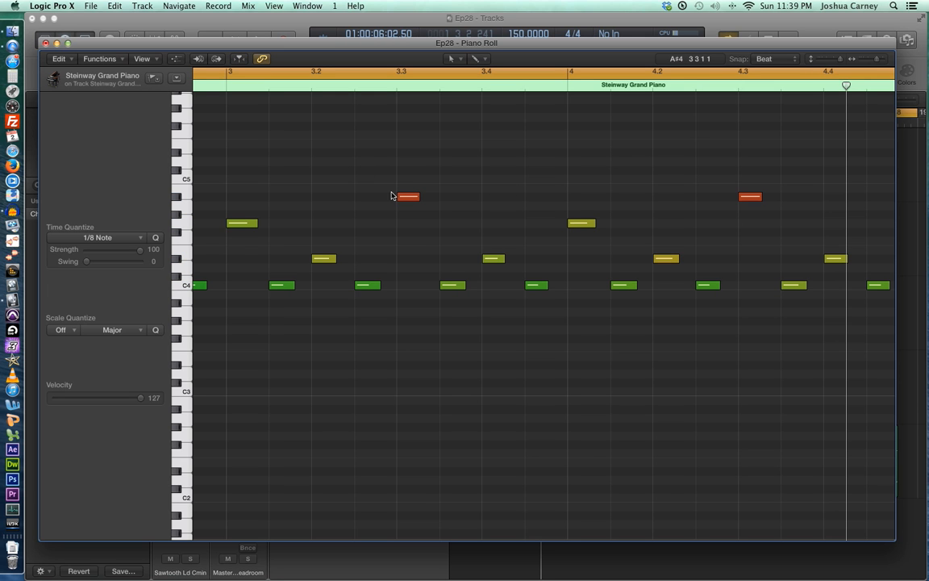
mouse_move(387, 197)
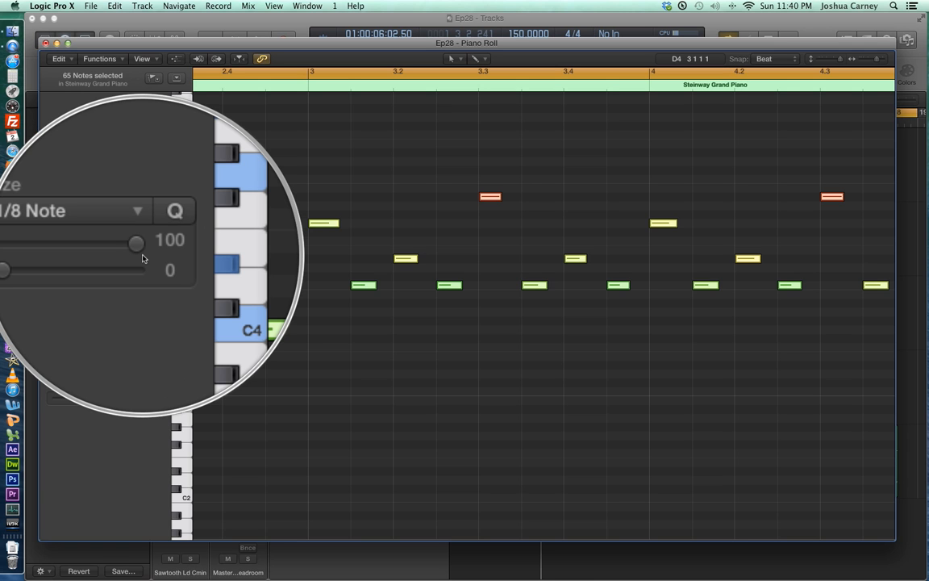
Lower the quantize Strength slider below 100 and deselect the region in the Tracks area
drag(135, 249, 132, 251)
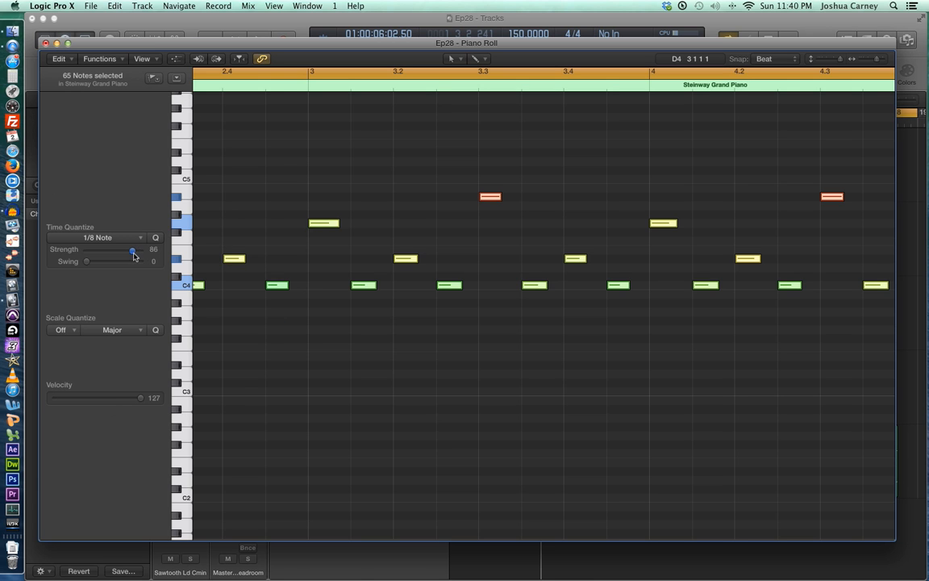
drag(132, 249, 126, 249)
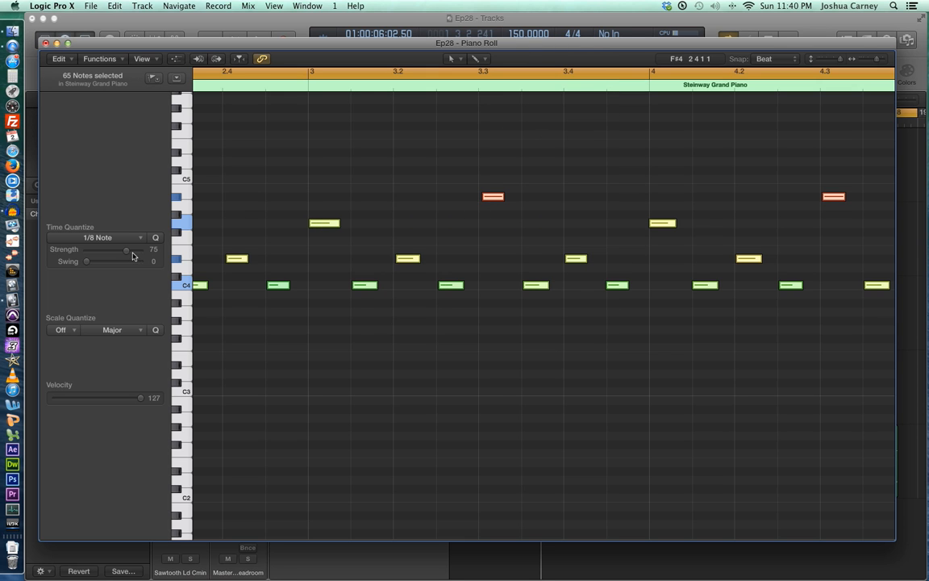
drag(125, 249, 87, 248)
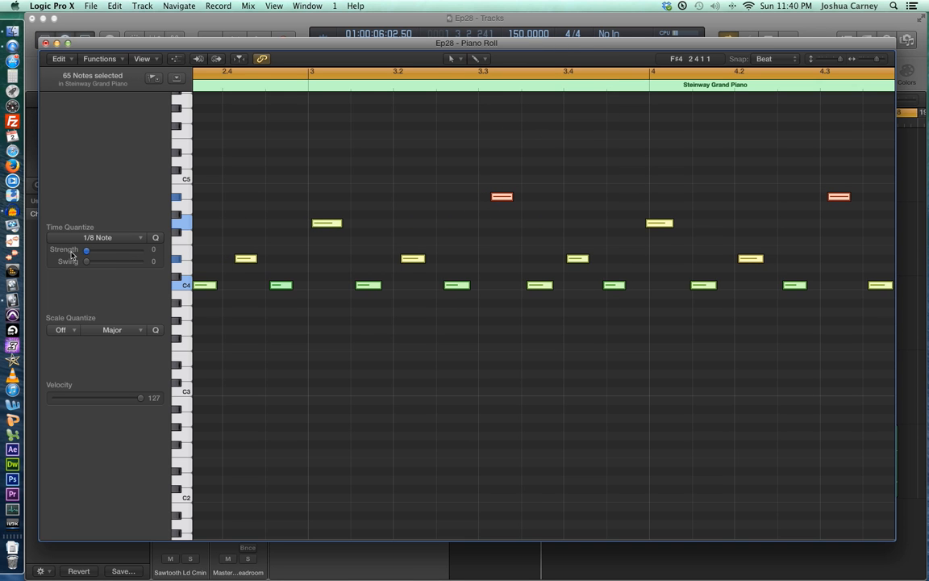
drag(87, 248, 133, 248)
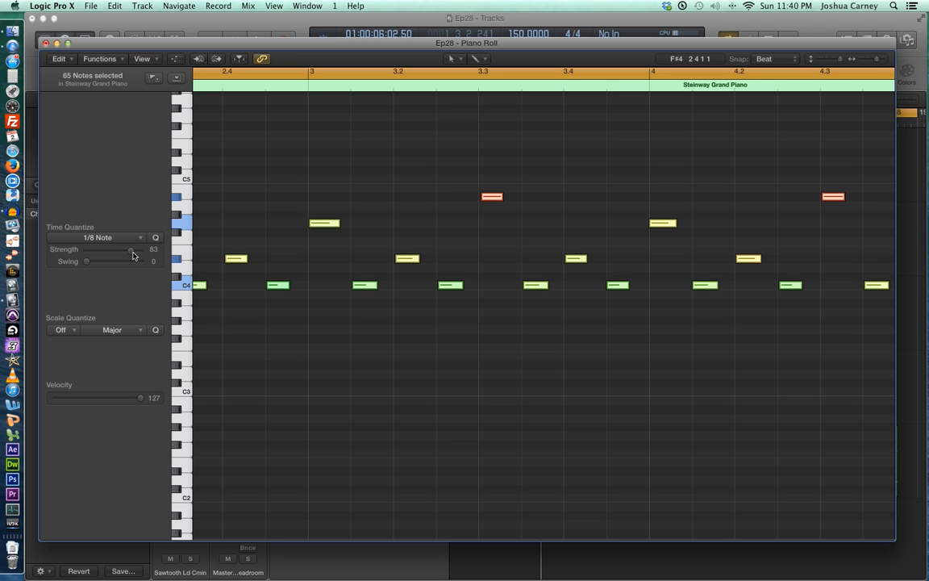
mouse_move(128, 261)
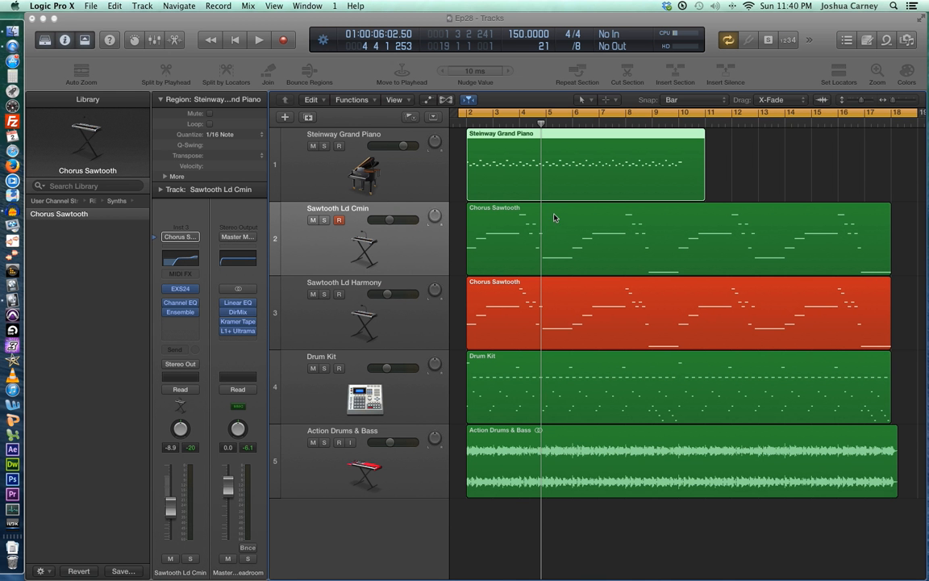
click(258, 39)
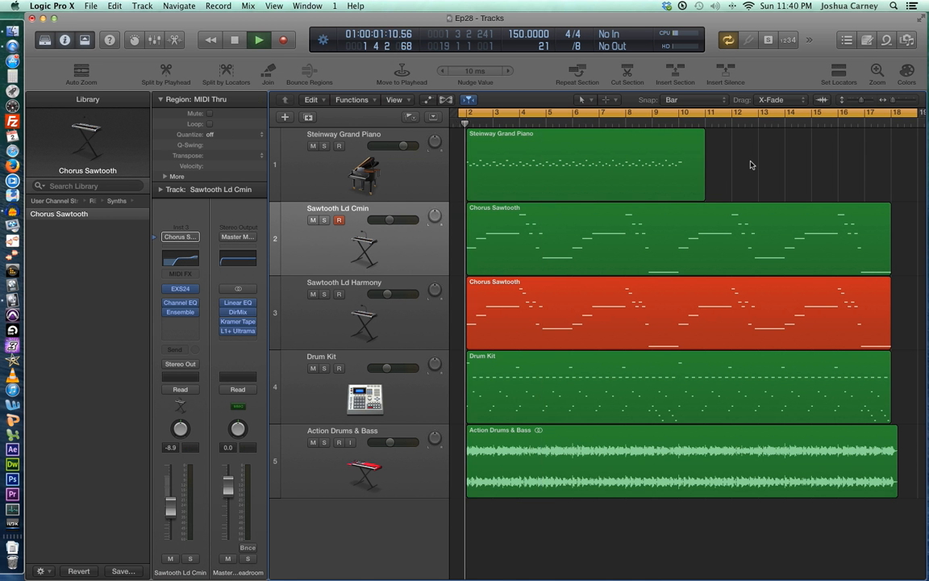